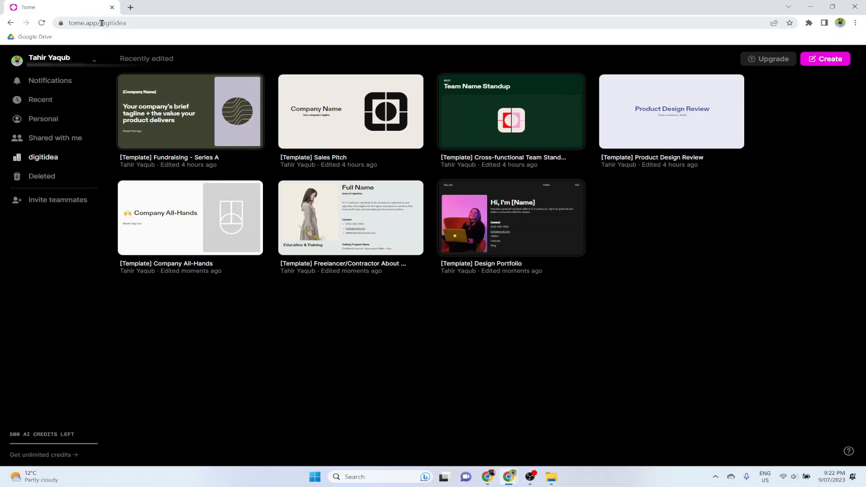
# Step: Start a new Tome presentation and generate the 'The Art of Artificial Intelligence' six-section outline
pyautogui.click(97, 22)
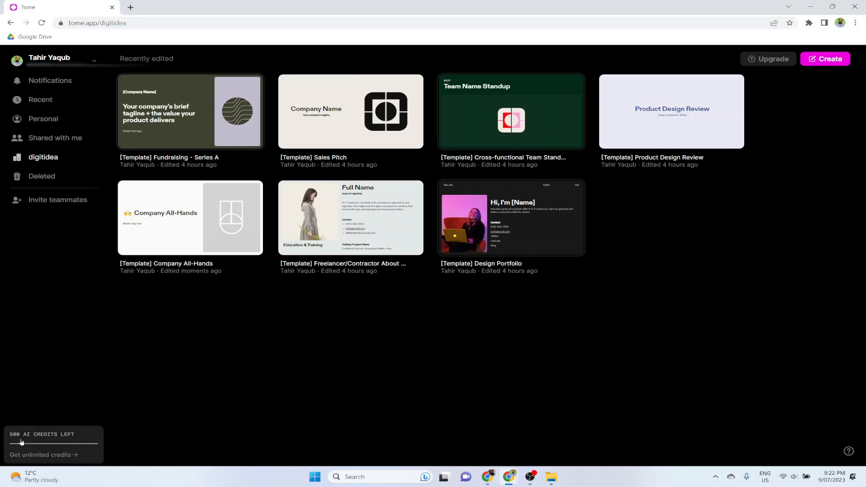
pyautogui.moveTo(60, 442)
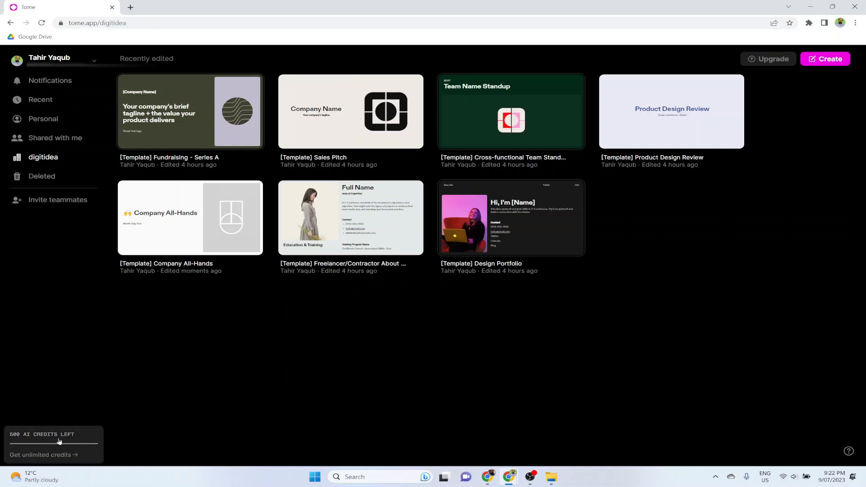
pyautogui.moveTo(51, 442)
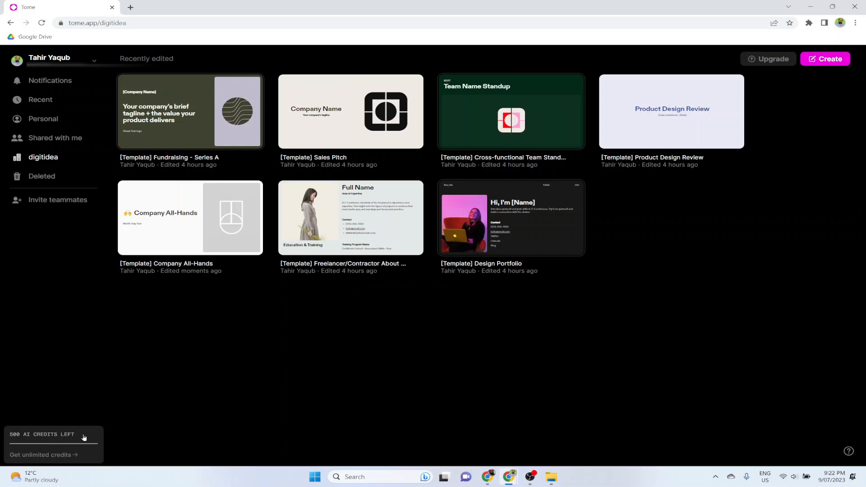
pyautogui.moveTo(58, 199)
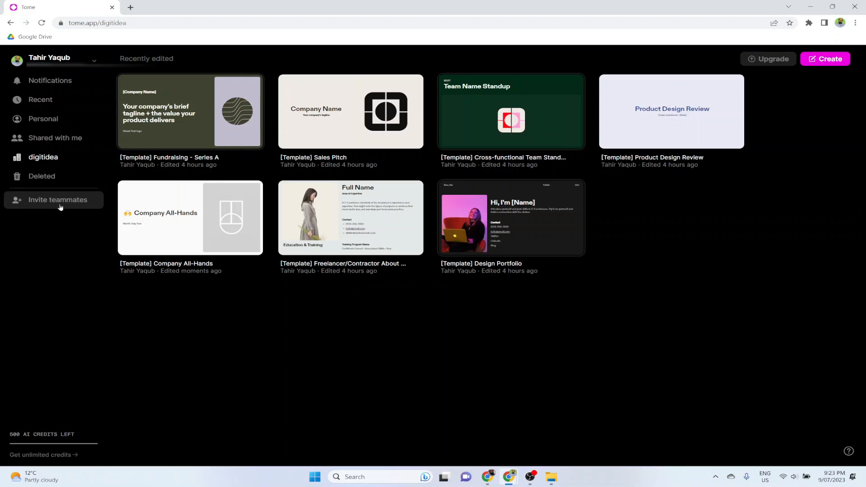
pyautogui.moveTo(755, 161)
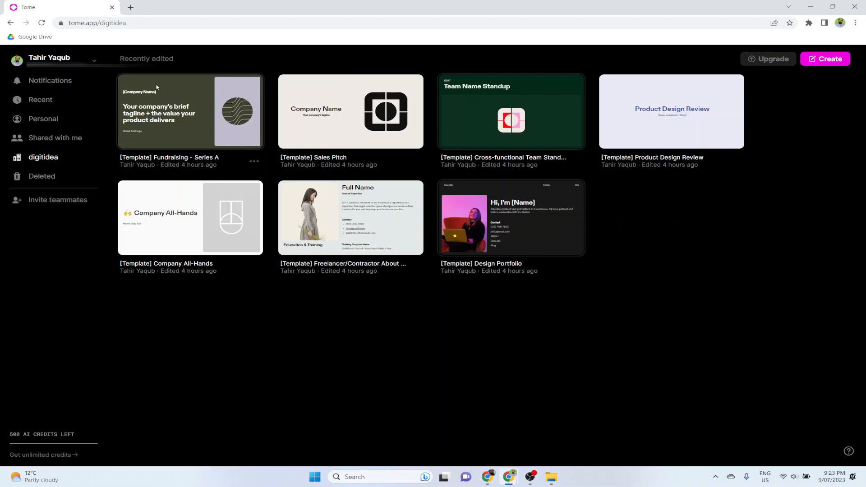
pyautogui.moveTo(685, 103)
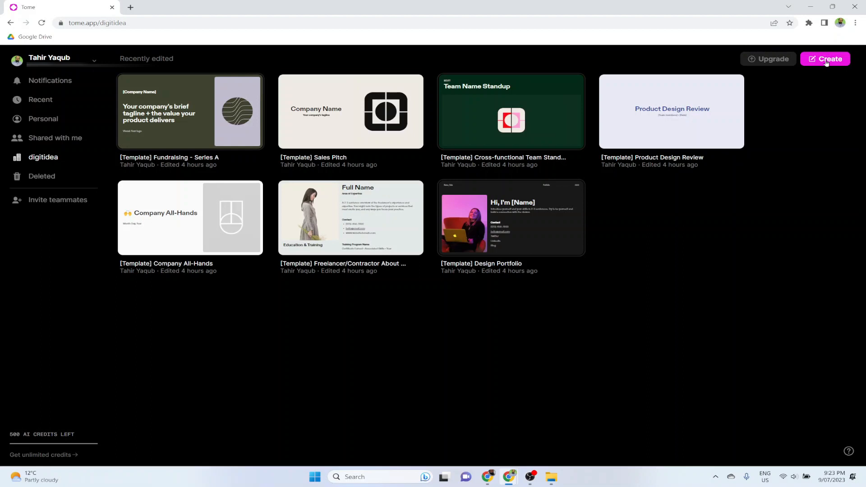
pyautogui.click(824, 59)
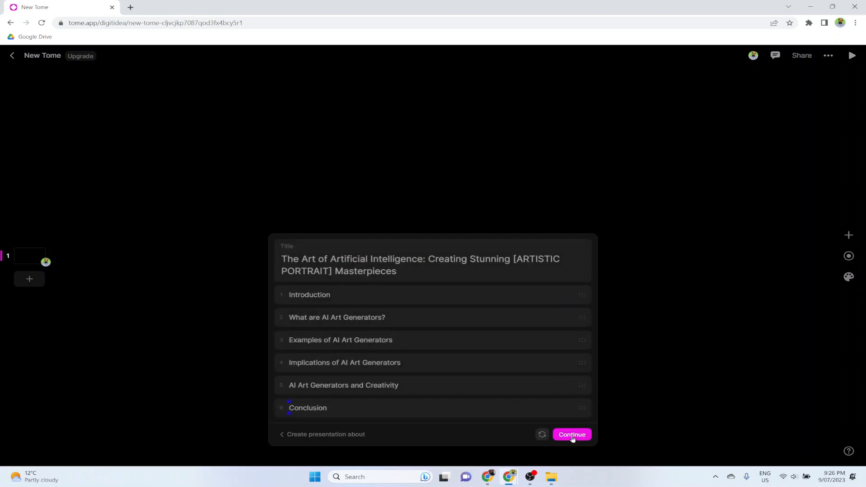
# Step: Generate the full eight-page presentation from the outline and keep it
pyautogui.click(571, 434)
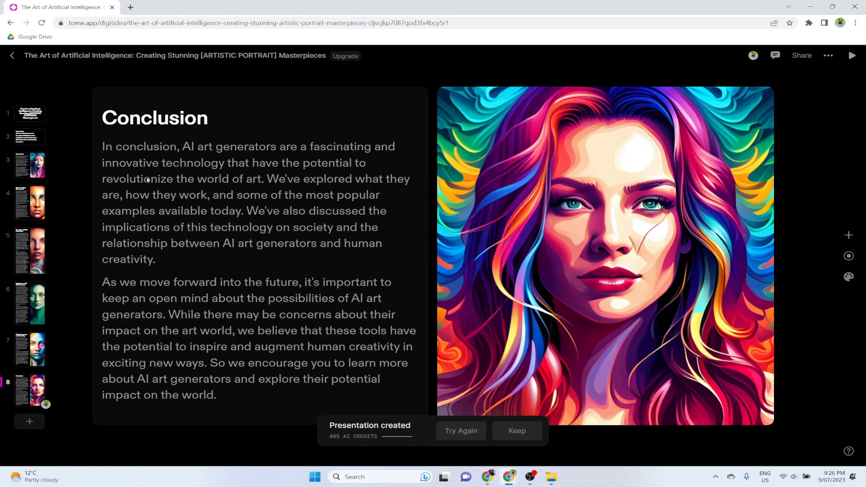
pyautogui.moveTo(524, 185)
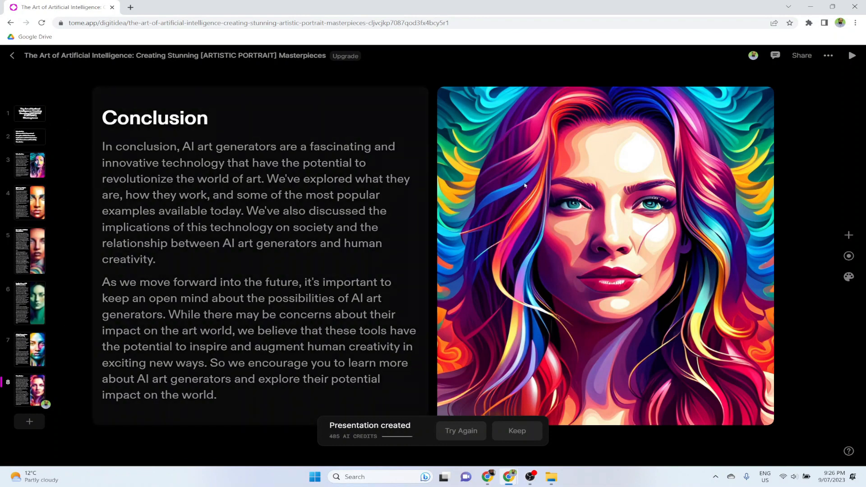
pyautogui.click(30, 164)
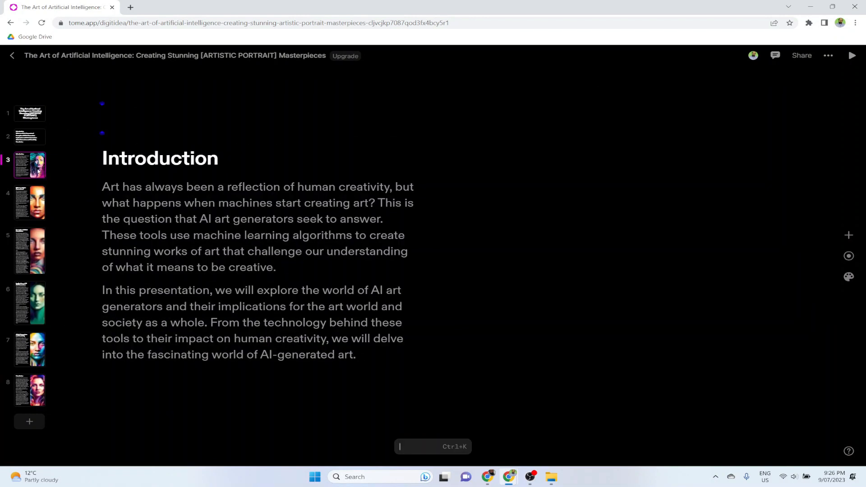
# Step: Review each page from the title page through Introduction to the Conclusion page
pyautogui.click(29, 113)
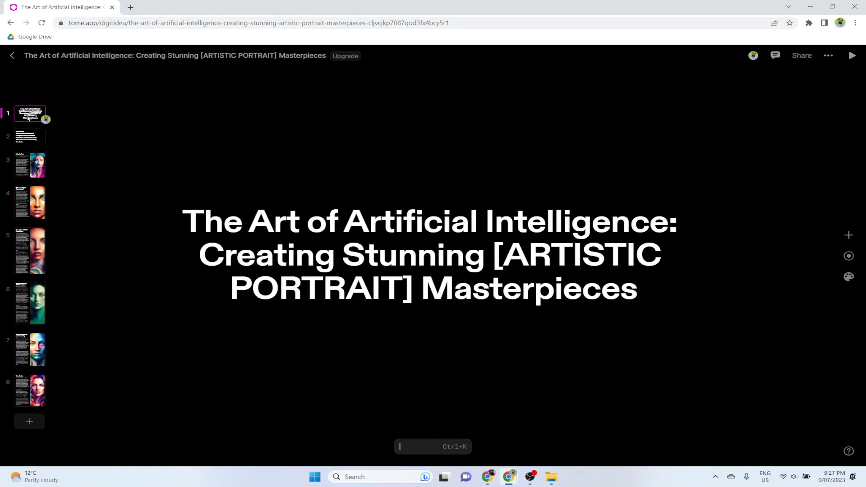
pyautogui.click(29, 136)
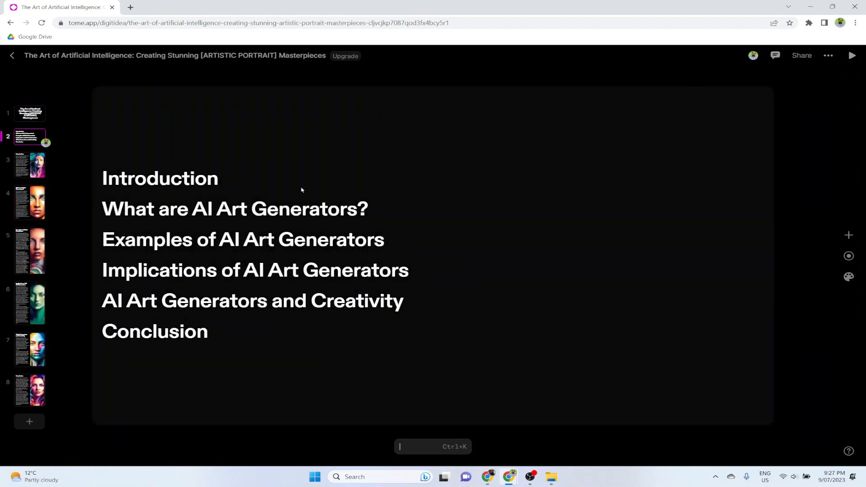
pyautogui.click(30, 164)
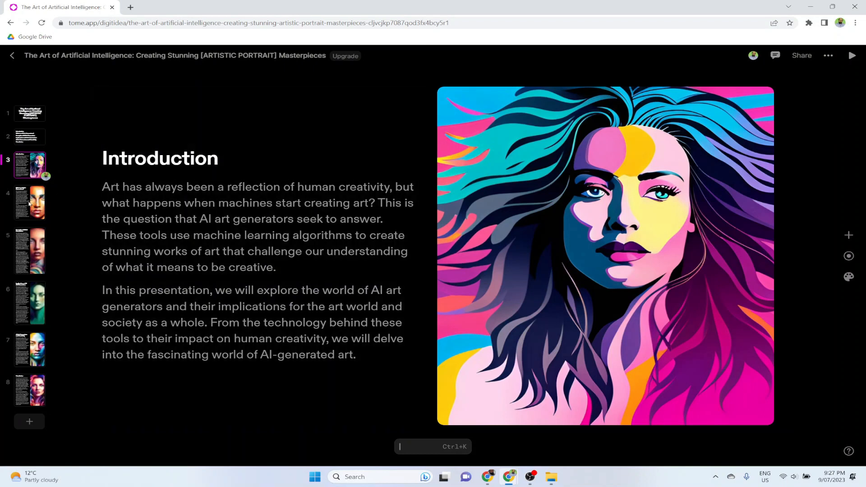
pyautogui.click(28, 203)
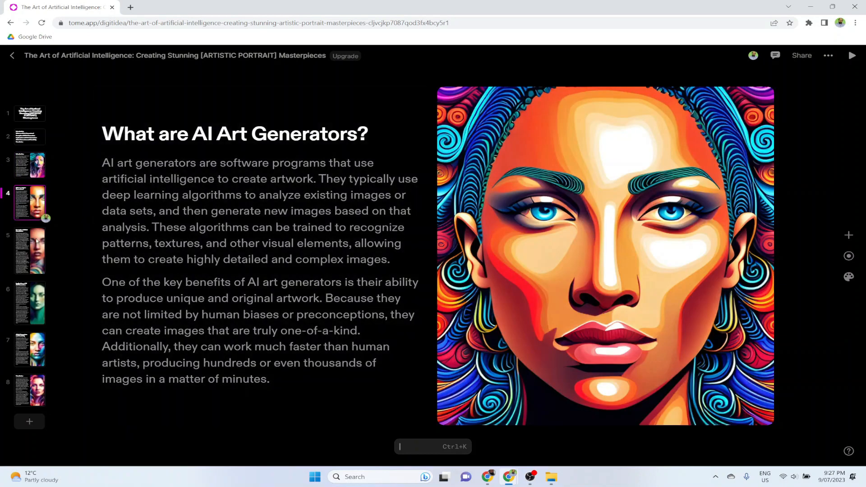
pyautogui.click(30, 349)
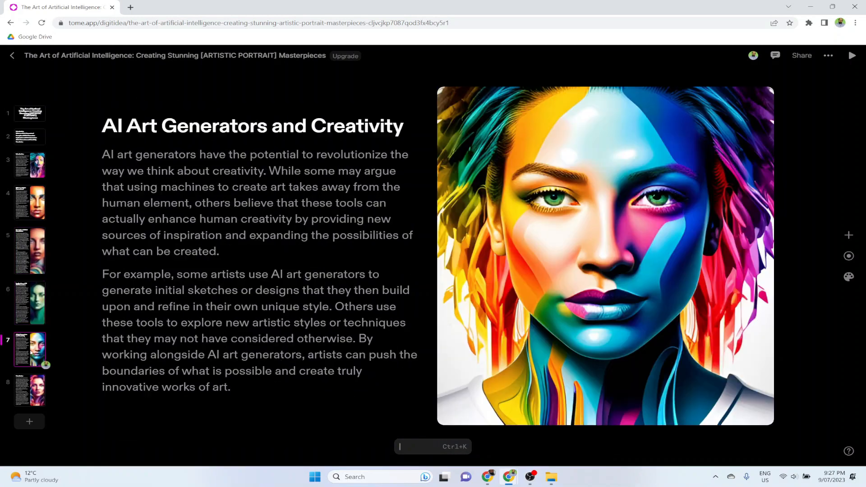
pyautogui.click(30, 390)
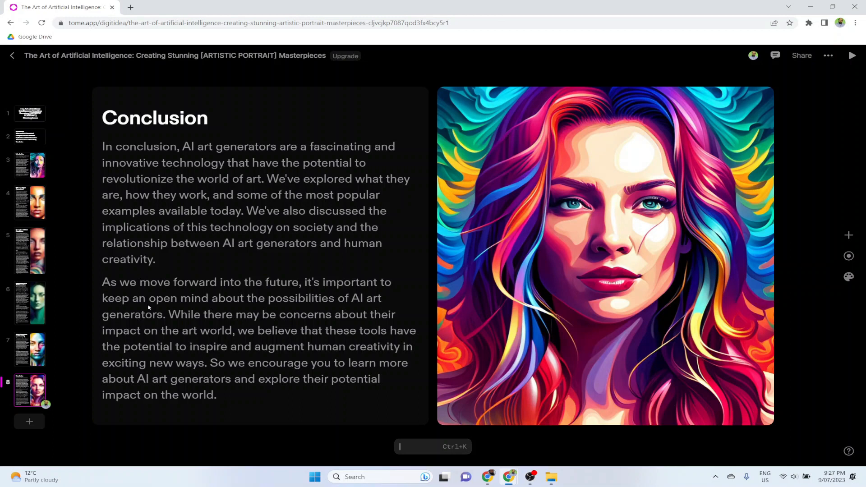
pyautogui.moveTo(205, 222)
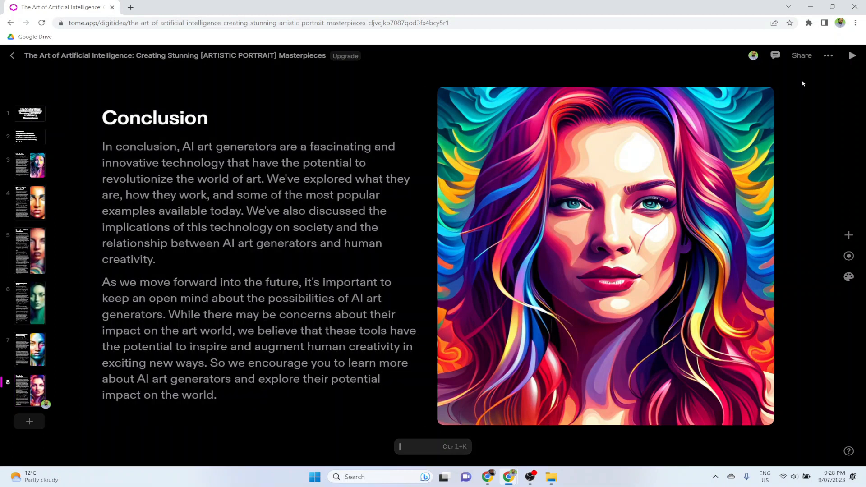
pyautogui.click(801, 55)
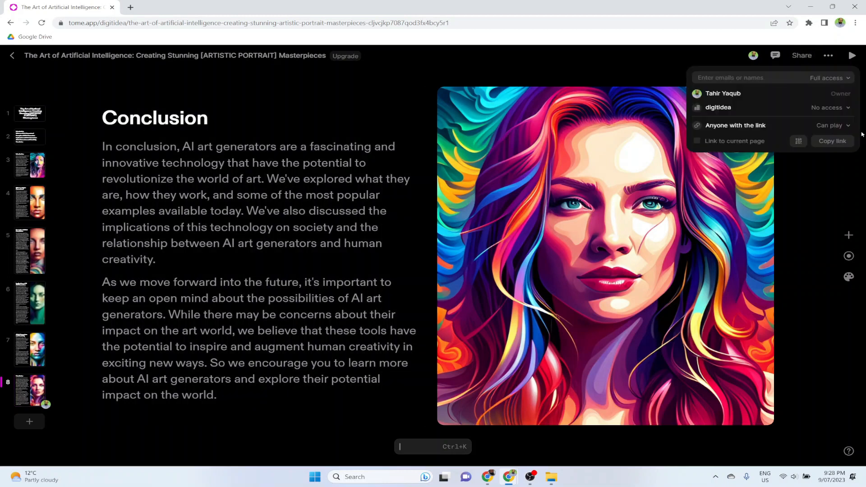
pyautogui.click(830, 125)
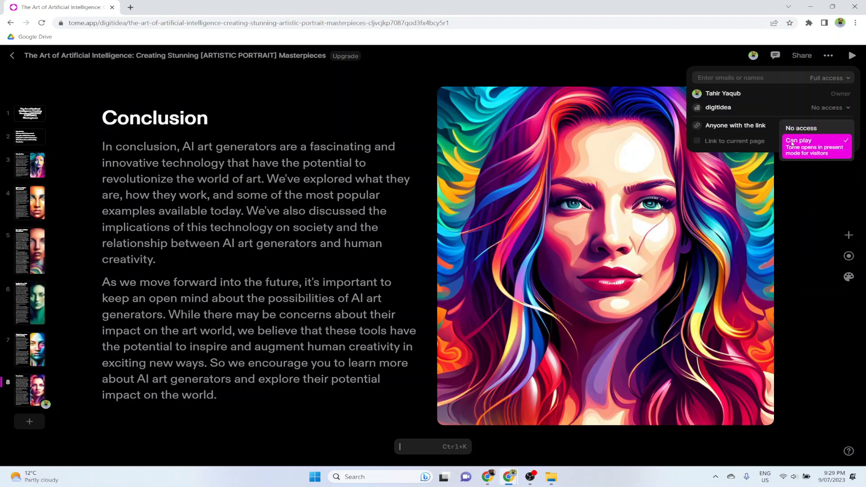
pyautogui.click(798, 140)
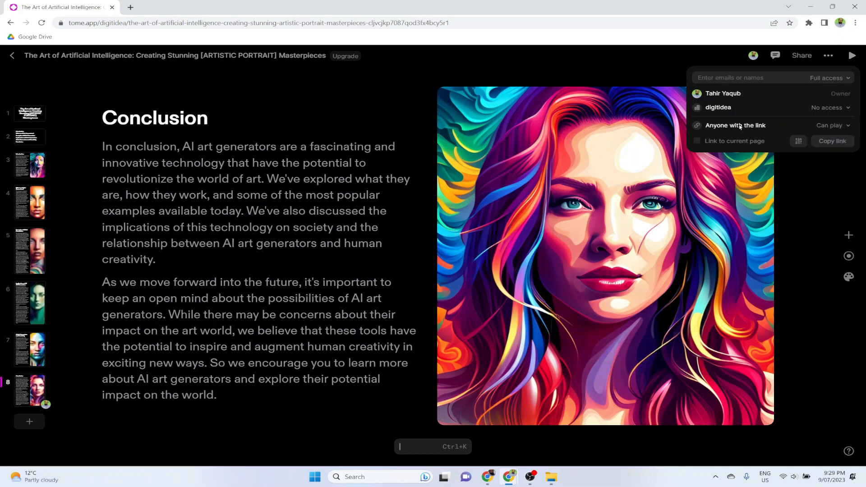
pyautogui.click(832, 141)
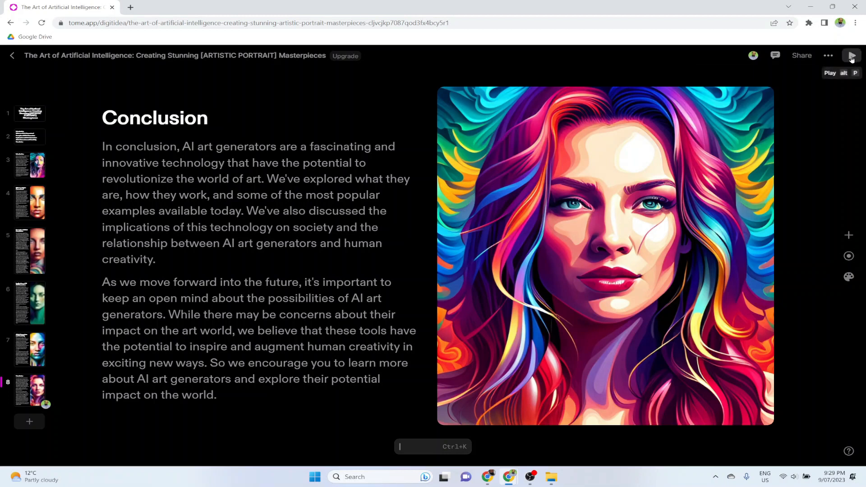
# Step: Preview the deck full screen, step back a slide, and return to editing on page 5
pyautogui.click(851, 55)
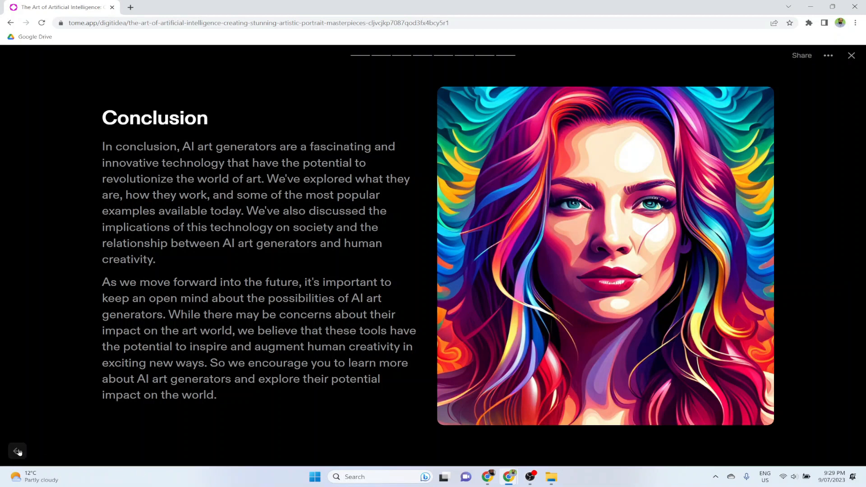
pyautogui.click(17, 451)
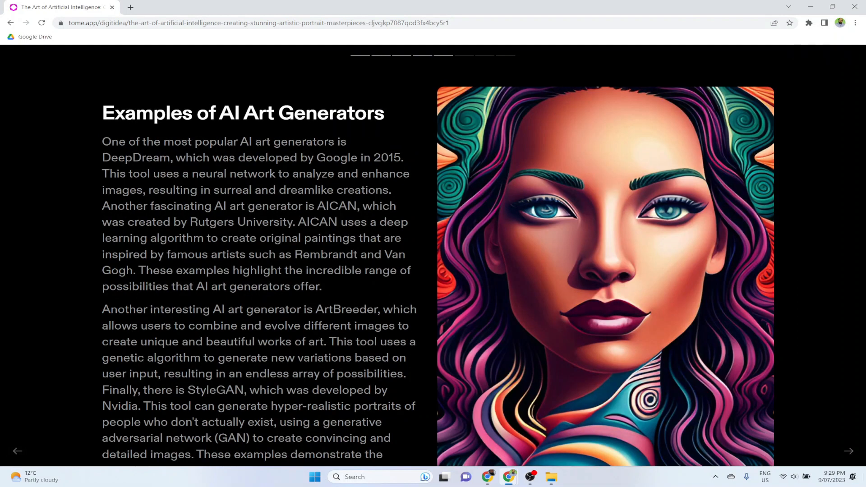
pyautogui.click(17, 451)
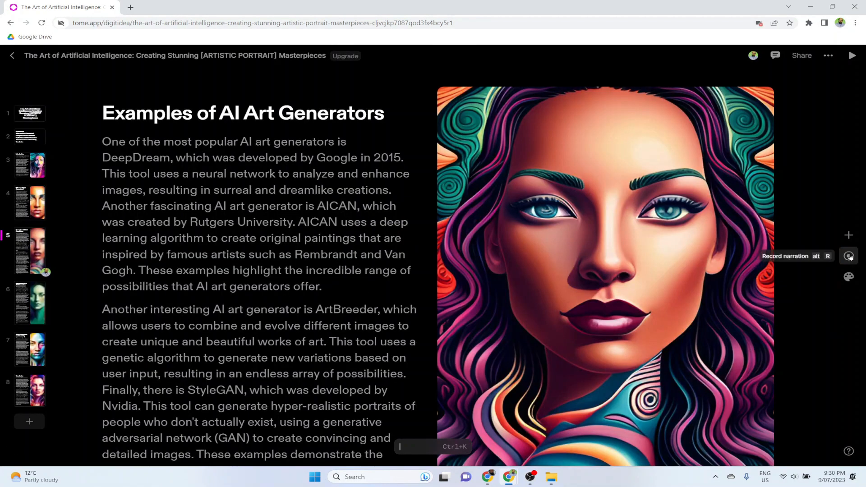
pyautogui.click(849, 256)
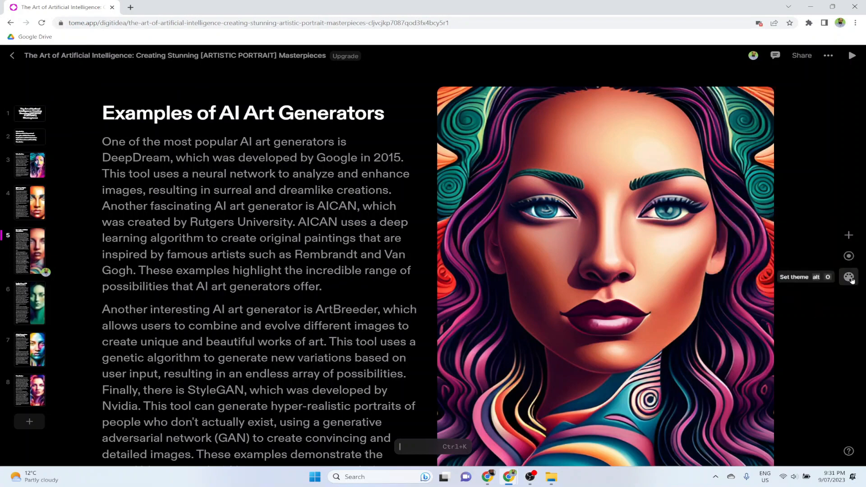
pyautogui.click(849, 277)
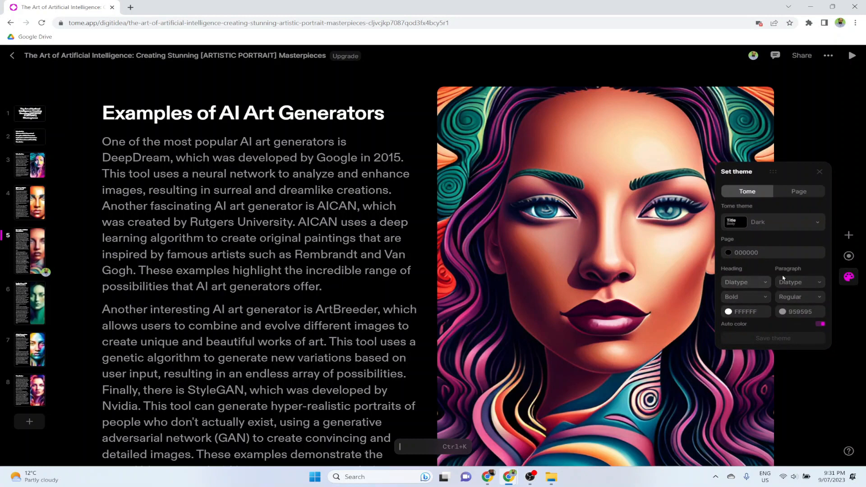
pyautogui.click(820, 172)
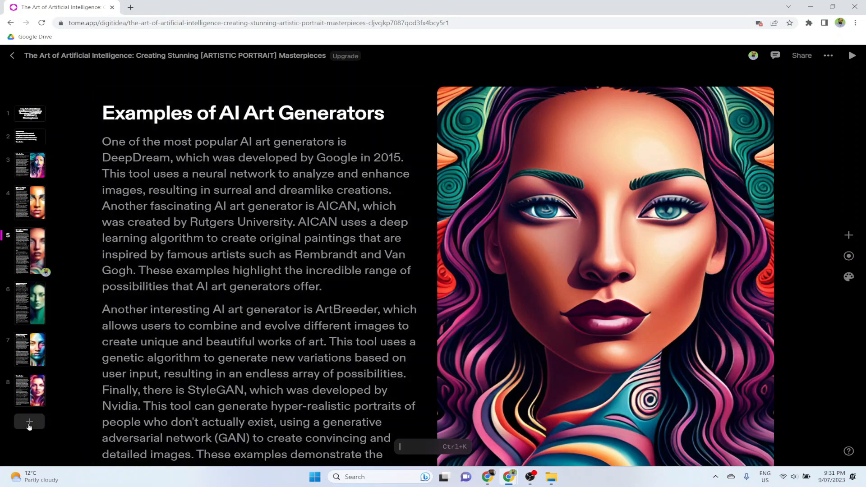
pyautogui.moveTo(29, 422)
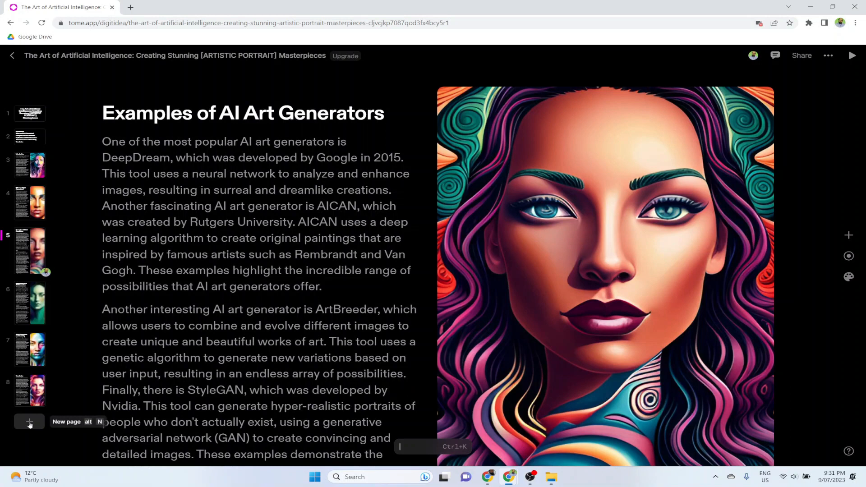
pyautogui.moveTo(486, 291)
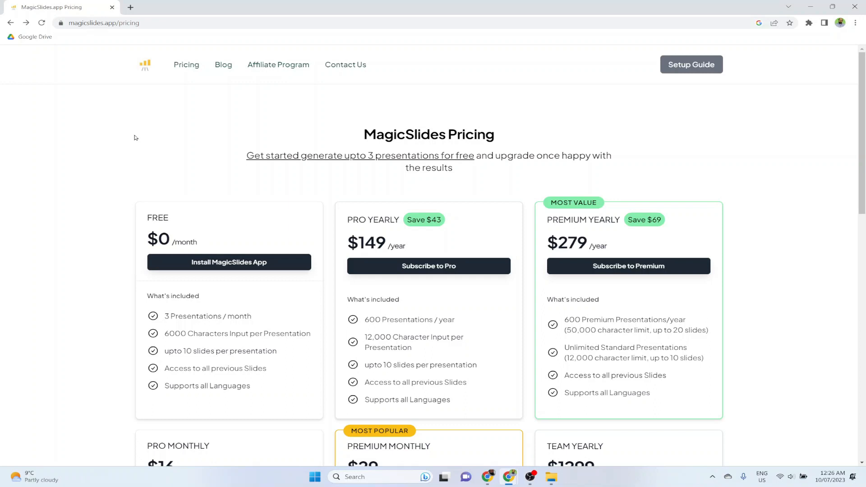
pyautogui.moveTo(181, 260)
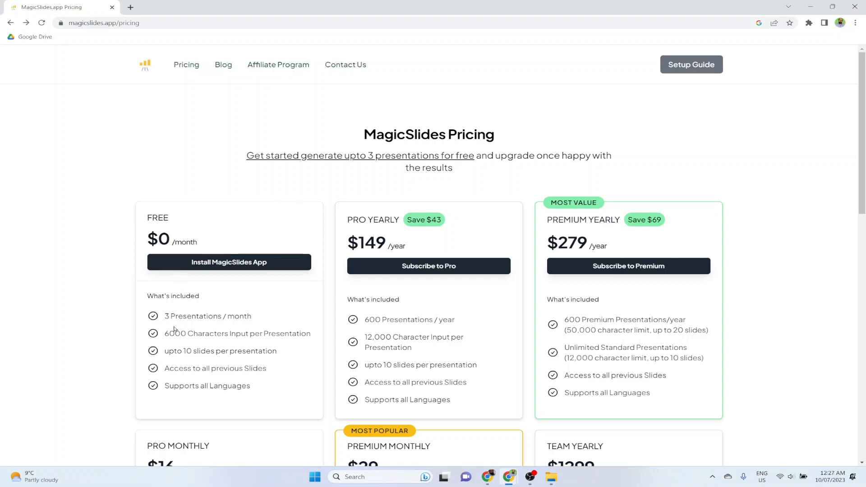
pyautogui.moveTo(255, 325)
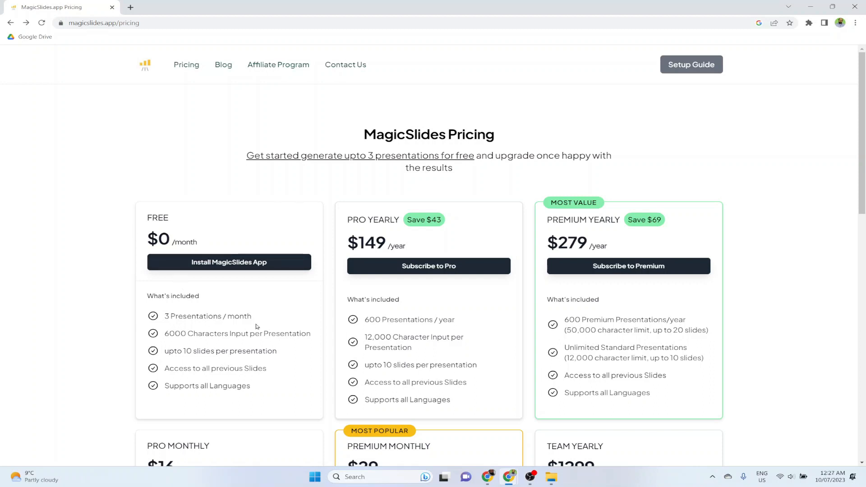
pyautogui.moveTo(263, 360)
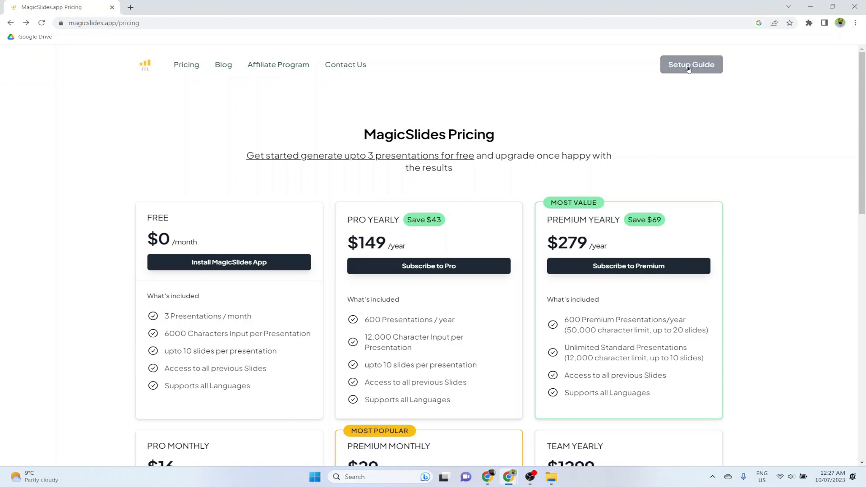
# Step: Show the MagicSlides 'Get started with GPT for Slides' setup guide
pyautogui.click(691, 64)
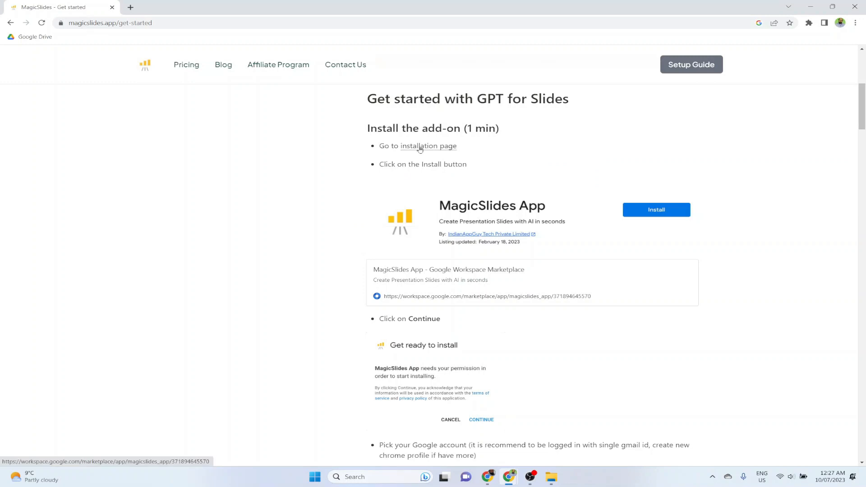
# Step: Install the MagicSlides App from Google Workspace Marketplace and allow it access to the Google account
pyautogui.click(428, 146)
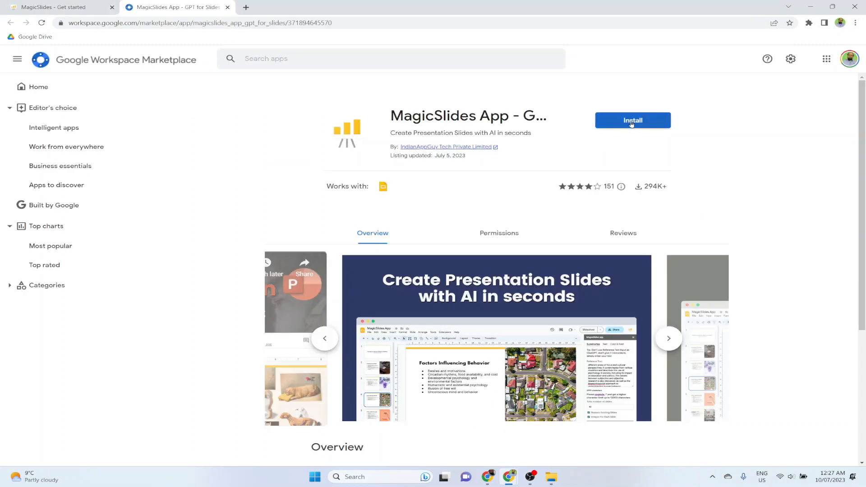
pyautogui.click(632, 120)
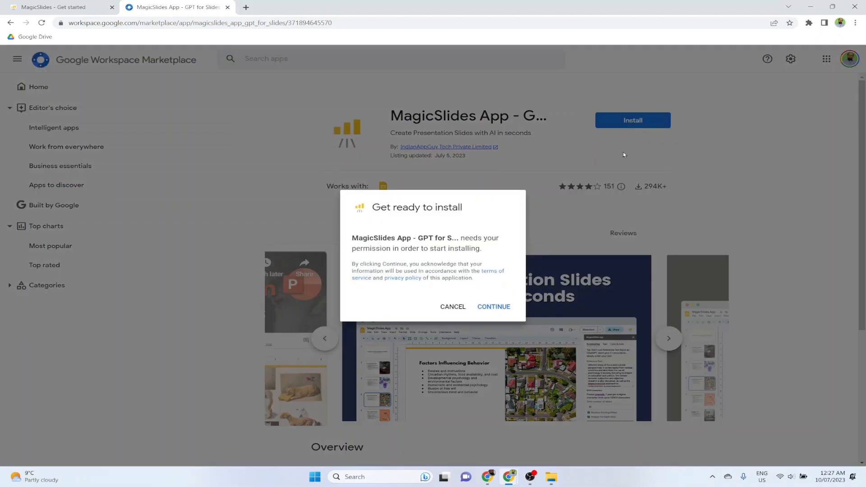
pyautogui.click(493, 307)
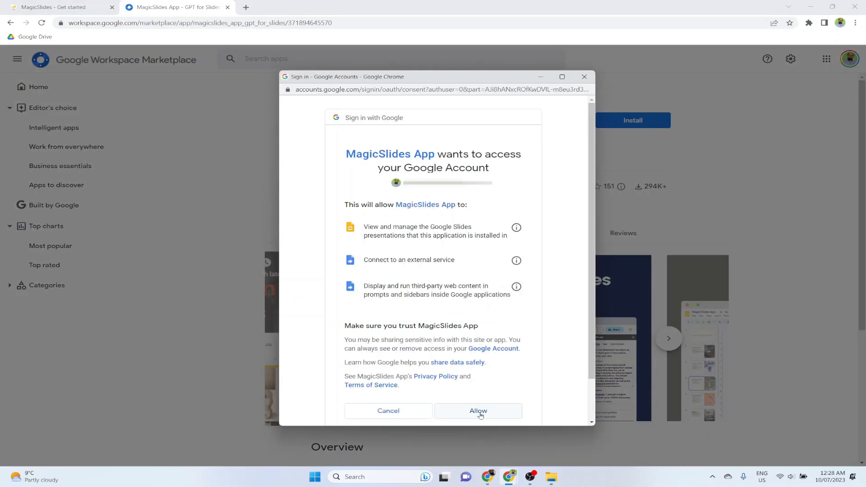
pyautogui.click(478, 411)
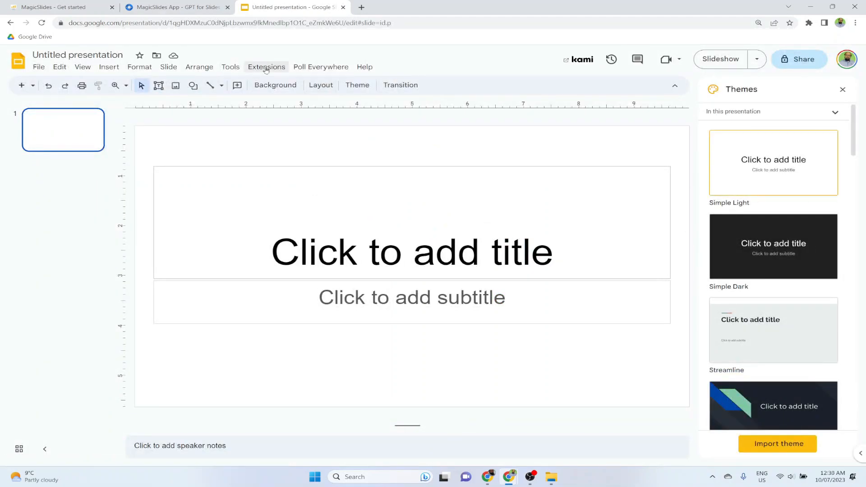
# Step: Launch the MagicSlides add-on in Google Slides and complete its welcome questionnaire with 'search engine' as the source
pyautogui.click(265, 65)
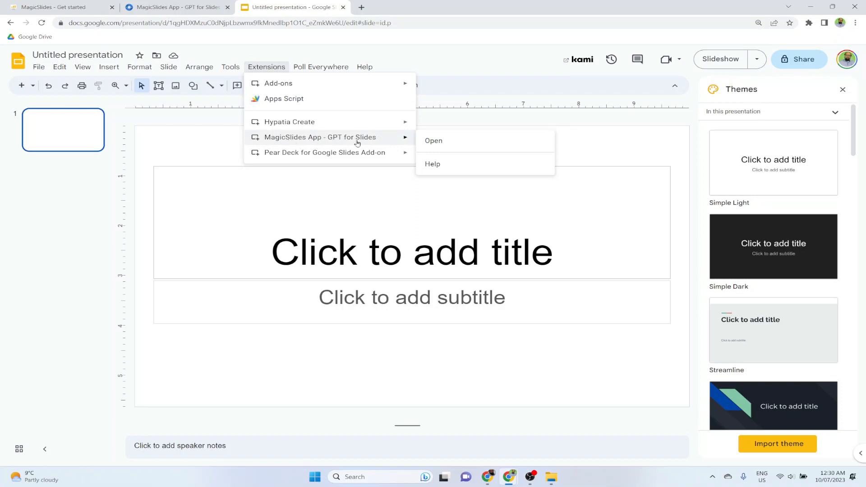
pyautogui.click(434, 141)
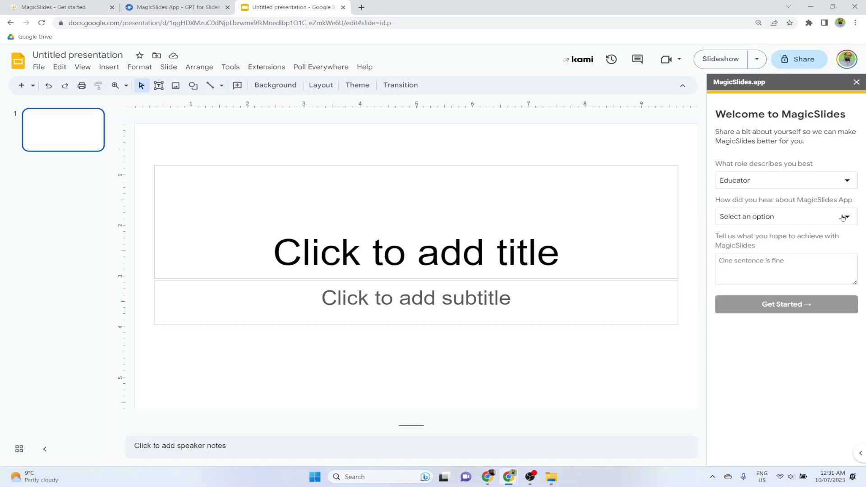
pyautogui.click(785, 216)
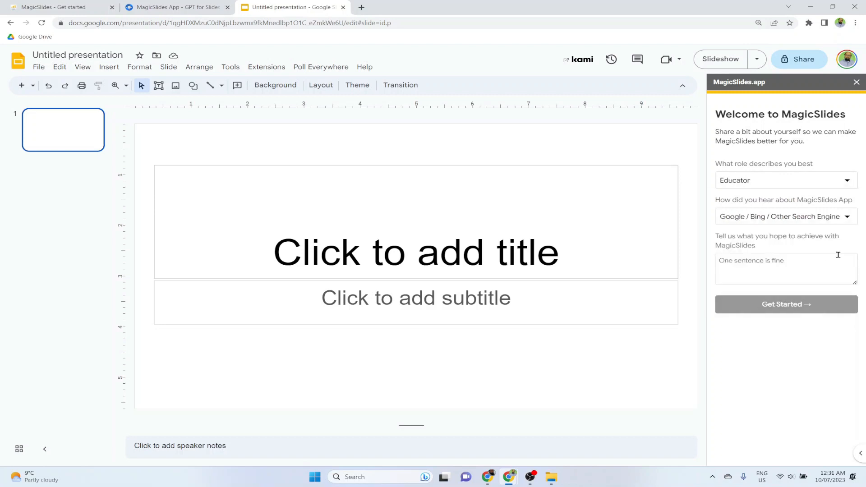
pyautogui.click(786, 305)
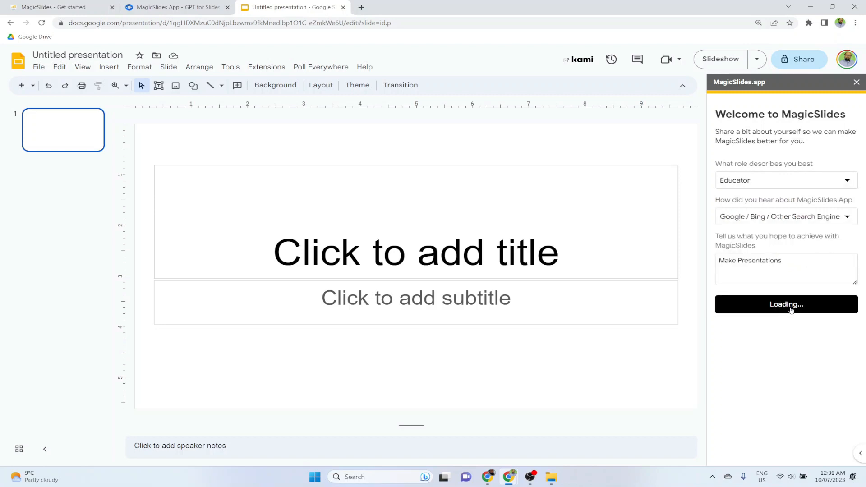
pyautogui.click(786, 304)
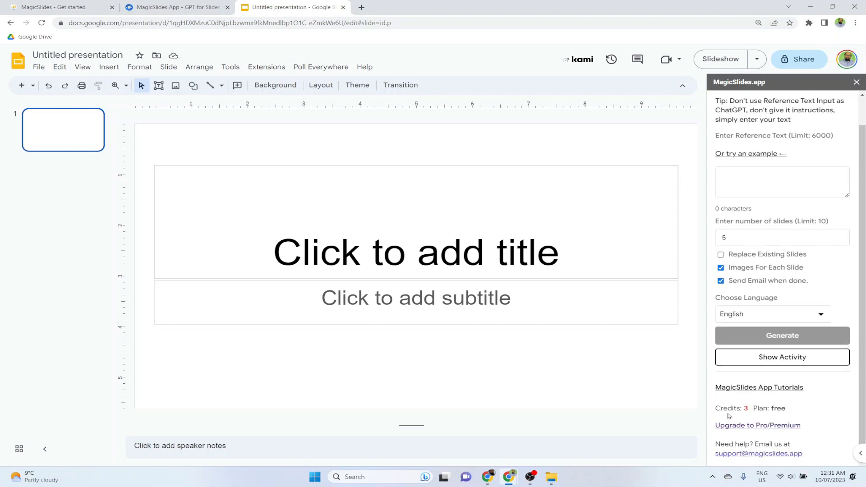
pyautogui.moveTo(796, 408)
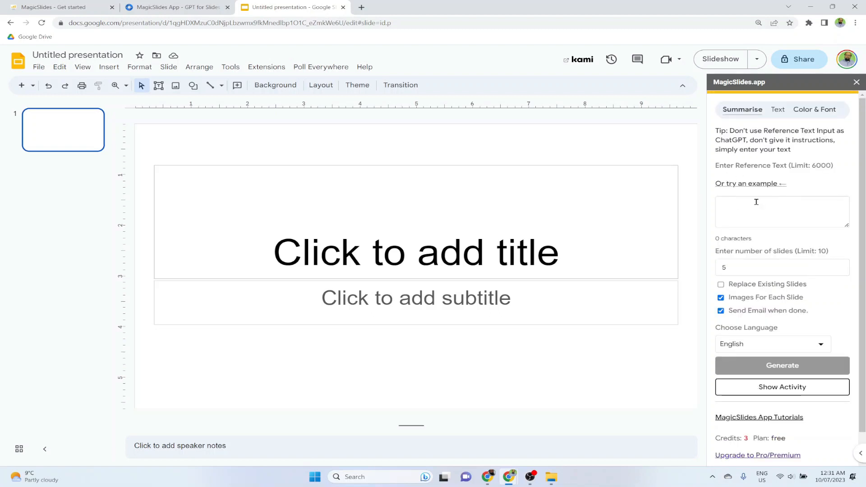
pyautogui.moveTo(831, 176)
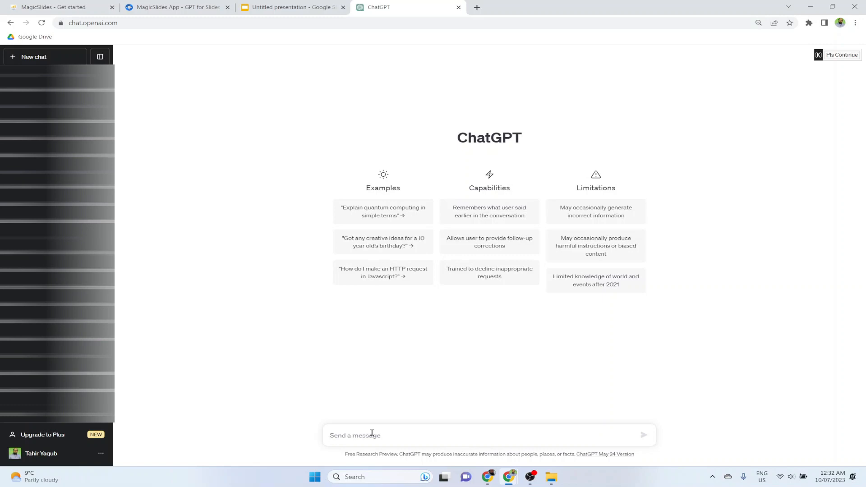
# Step: Have ChatGPT write about 5000 characters on AI art generators and select the whole answer for copying
pyautogui.write('Give me some information about AI Art generators of at least 5000 character long')
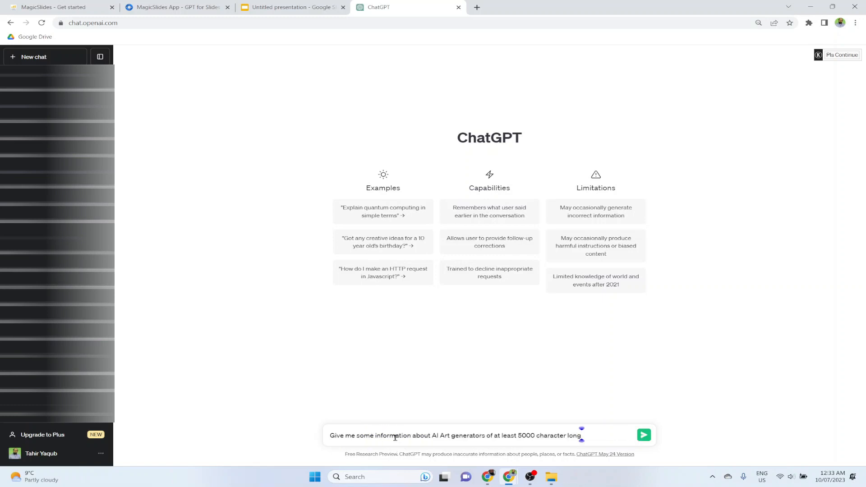
pyautogui.moveTo(495, 443)
pyautogui.write('s')
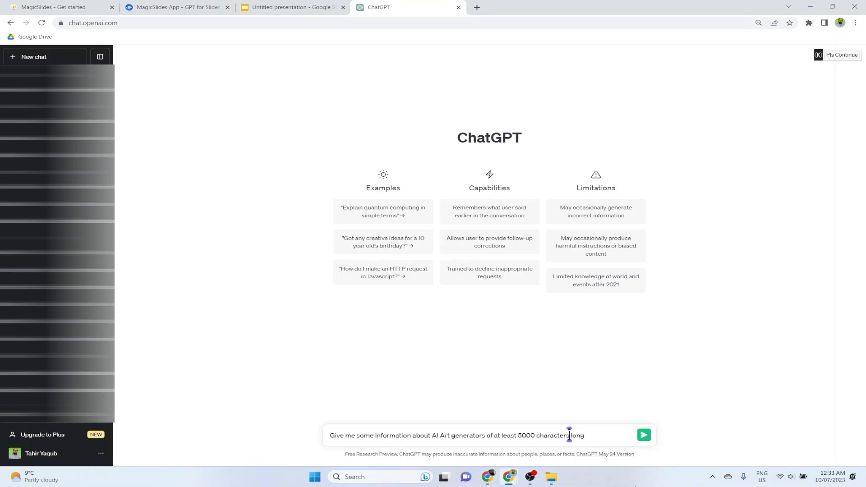
pyautogui.click(644, 435)
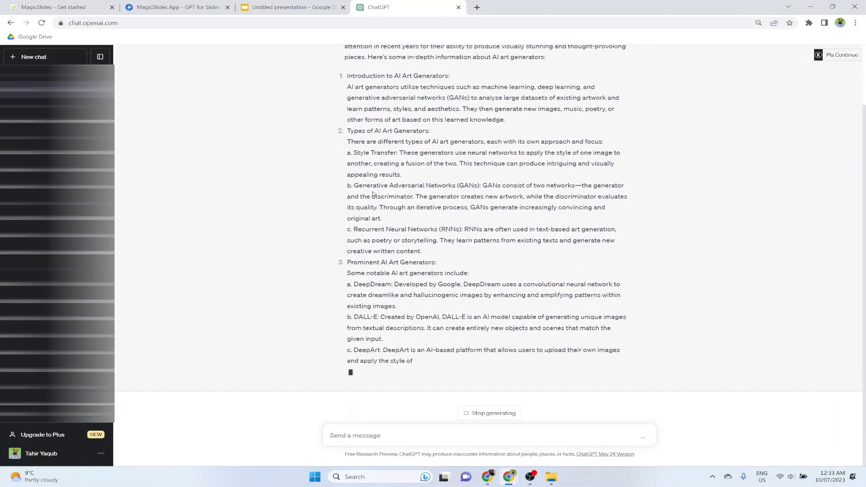
pyautogui.scroll(-3)
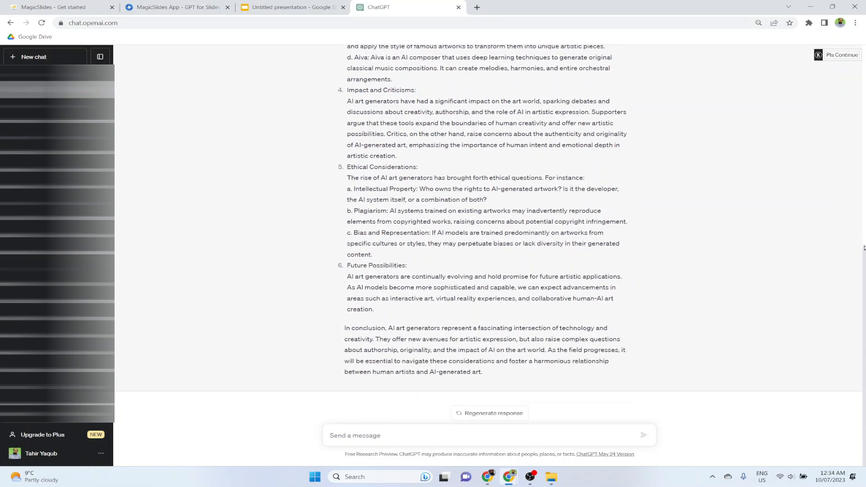
pyautogui.moveTo(346, 46); pyautogui.dragTo(481, 372)
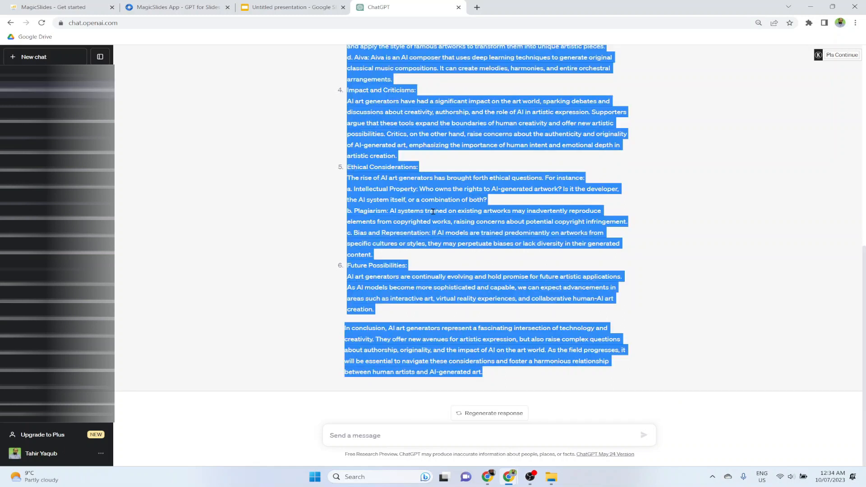
pyautogui.click(291, 7)
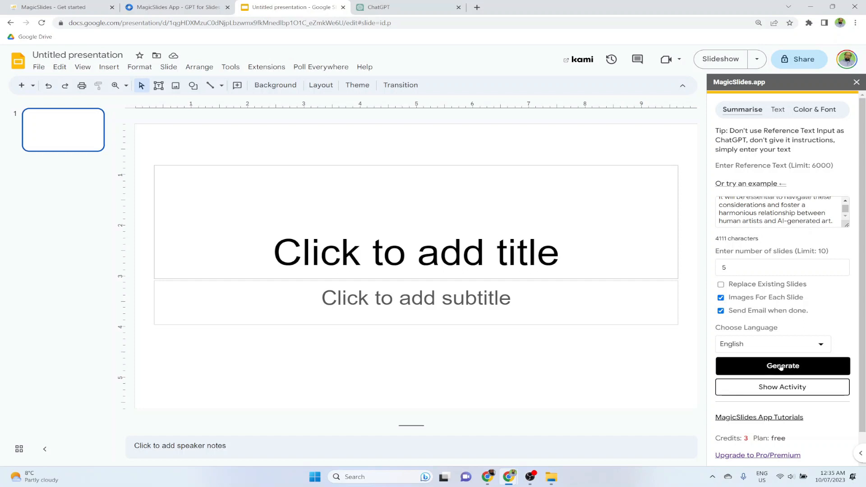
# Step: Generate a ten-slide MagicSlides deck from the pasted text and remove the extra title slide
pyautogui.click(782, 365)
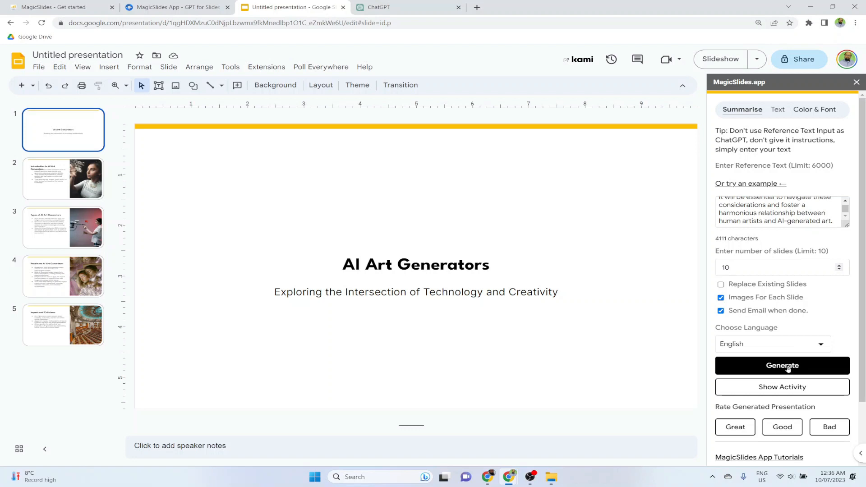
pyautogui.click(782, 365)
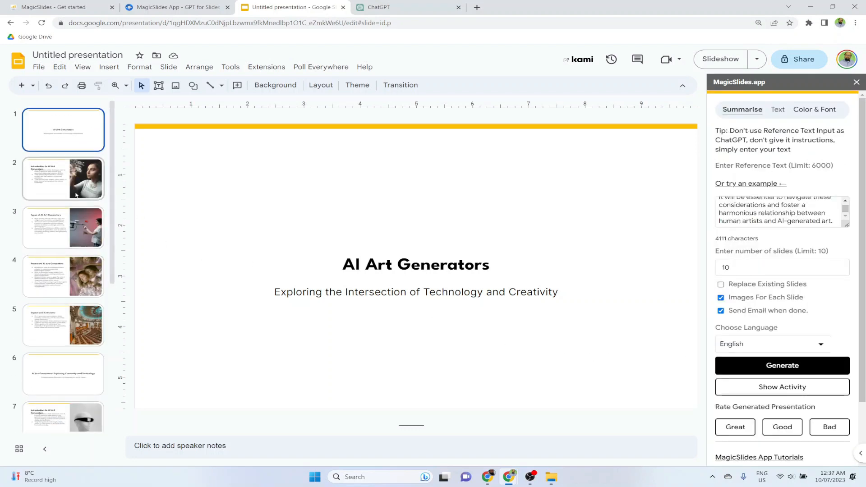
pyautogui.scroll(-3)
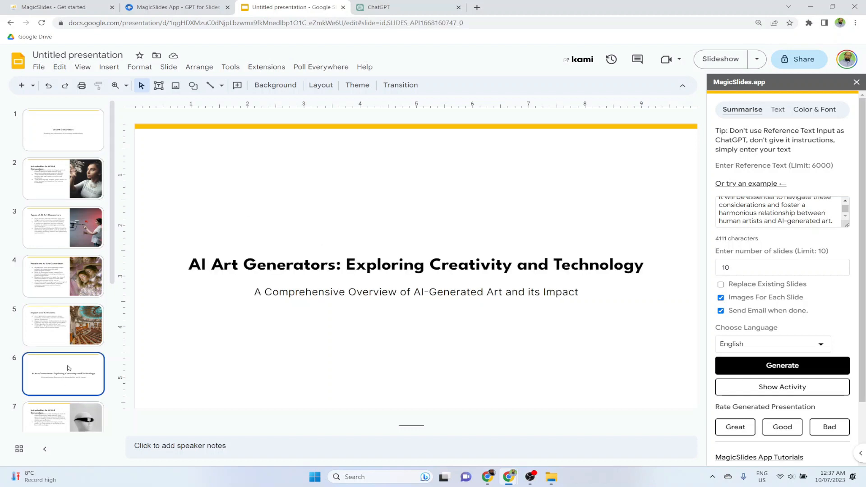
pyautogui.rightClick(63, 374)
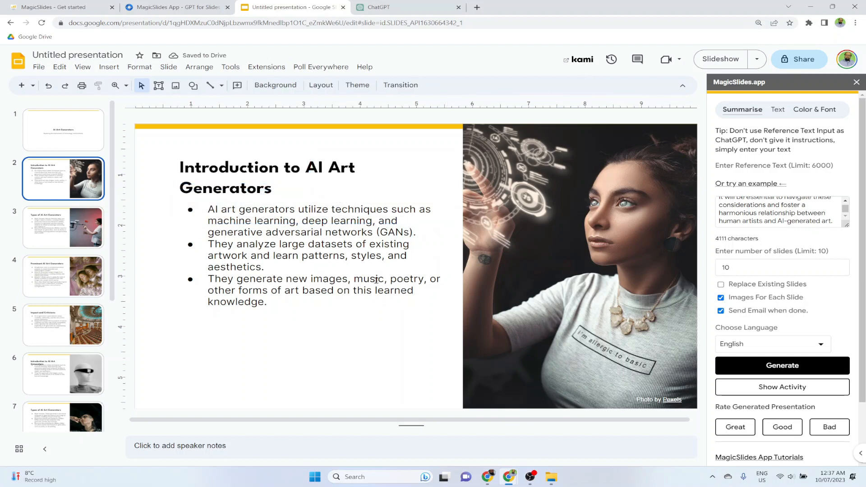
# Step: Replace slide 4's picture with the uploaded Leonardo robot portrait, enlarged to fill the right half
pyautogui.click(63, 276)
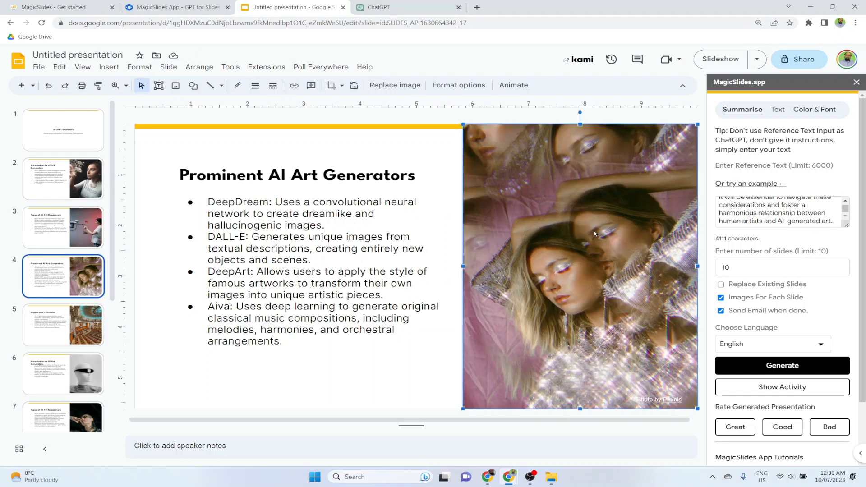
pyautogui.press('Delete')
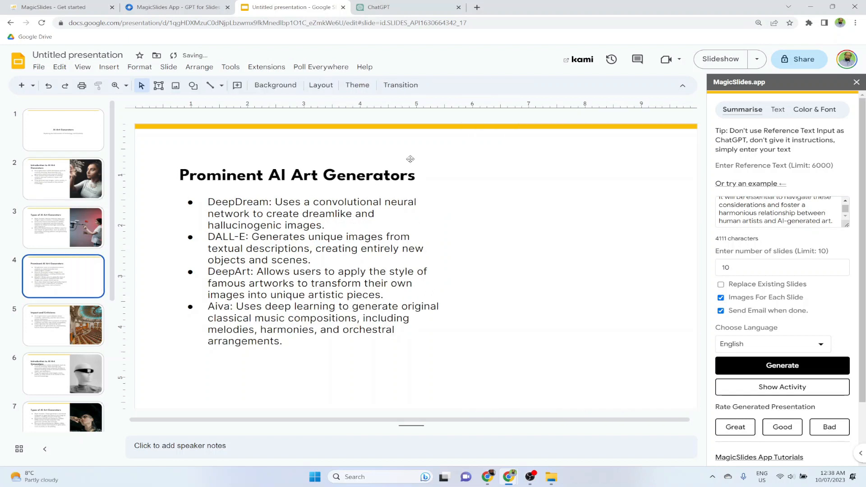
pyautogui.click(109, 66)
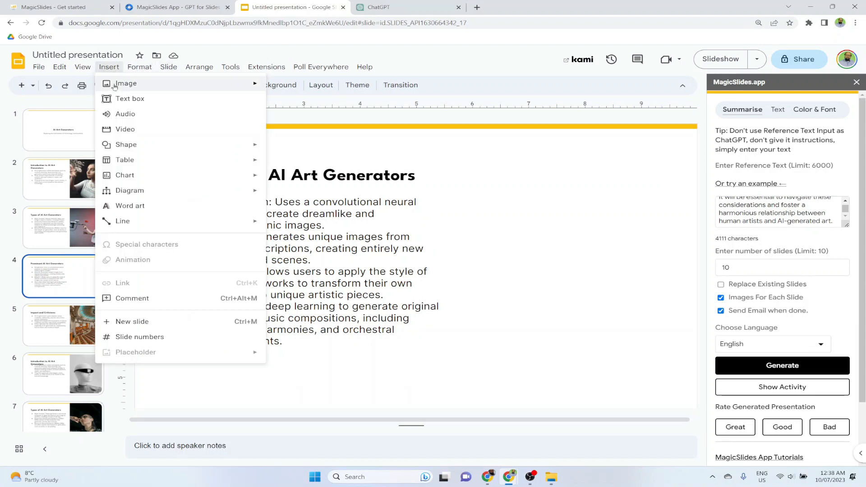
pyautogui.moveTo(125, 83)
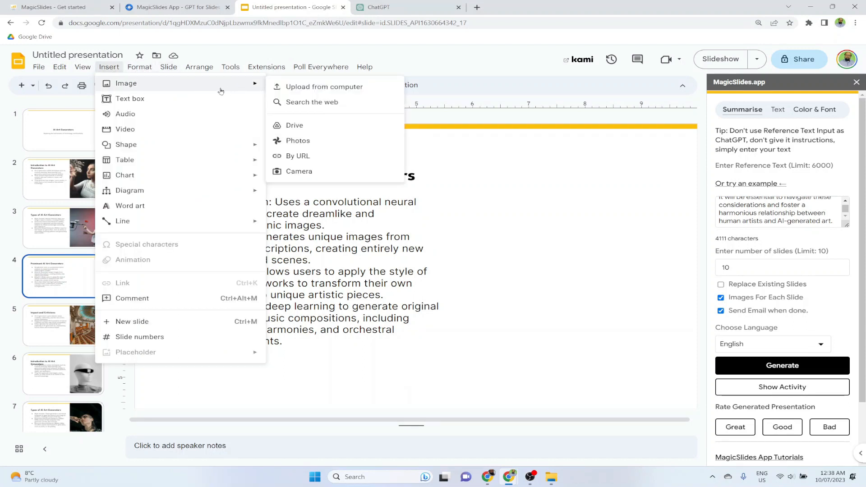
pyautogui.moveTo(324, 86)
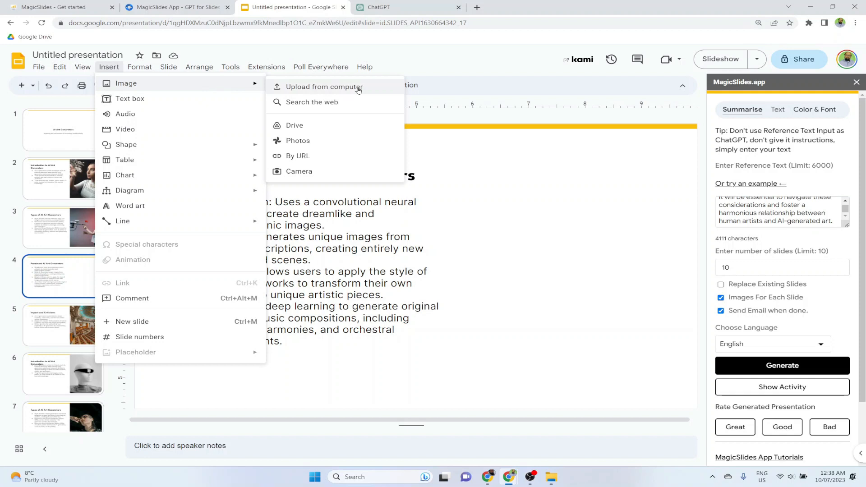
pyautogui.click(324, 87)
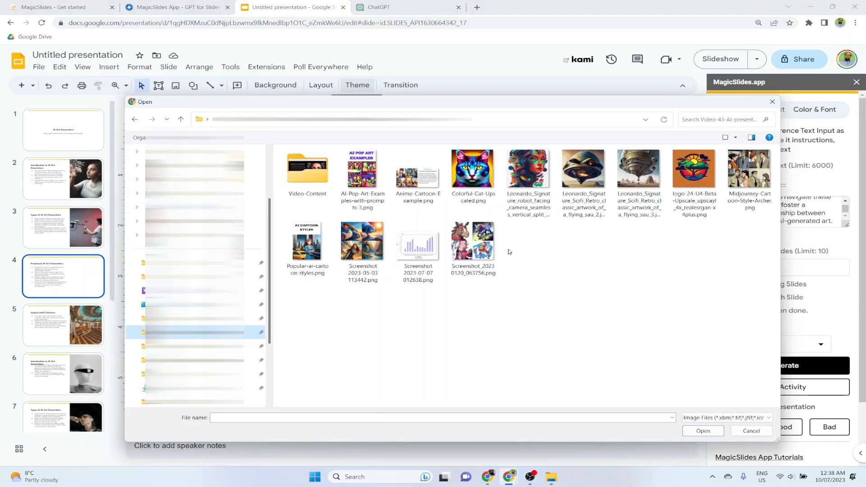
pyautogui.click(528, 169)
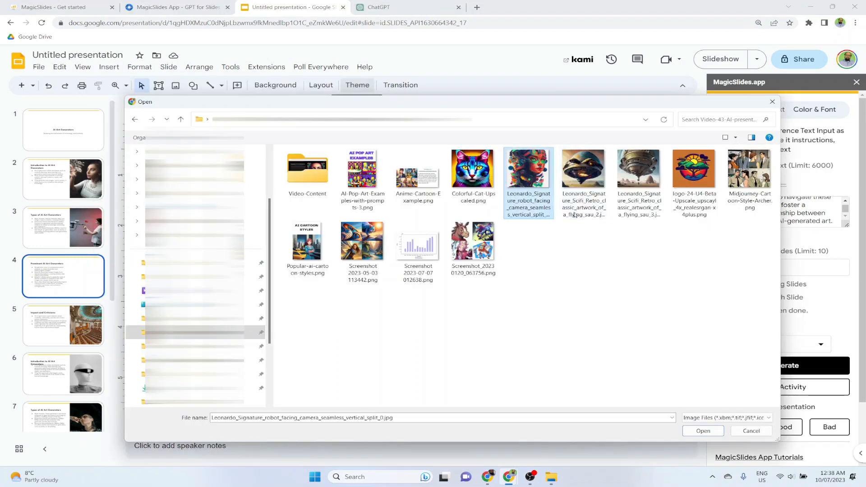
pyautogui.click(703, 431)
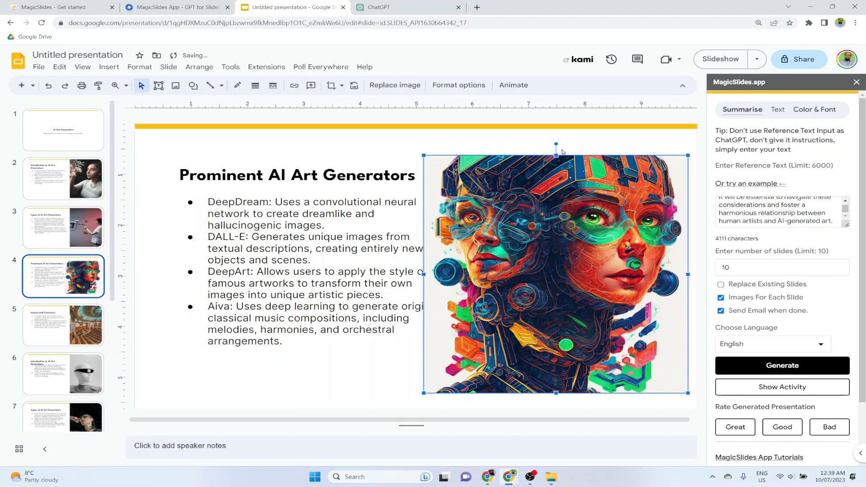
pyautogui.moveTo(557, 143); pyautogui.dragTo(557, 119)
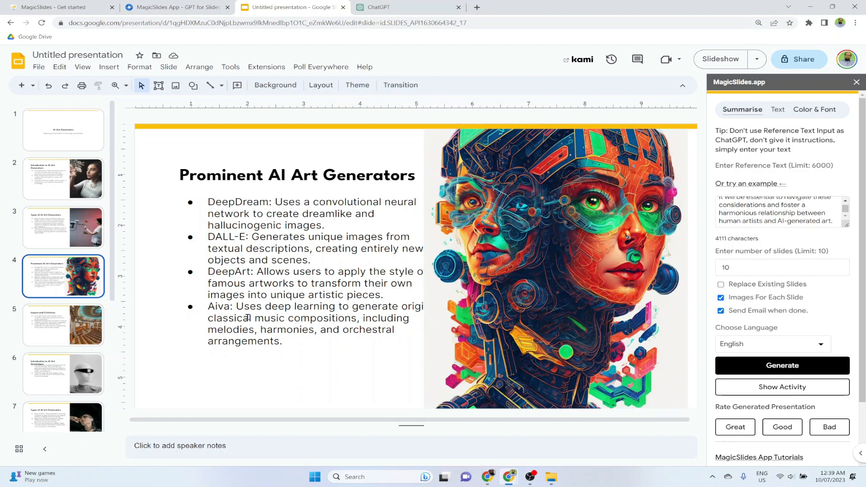
pyautogui.click(78, 55)
pyautogui.write('AI Art Generators')
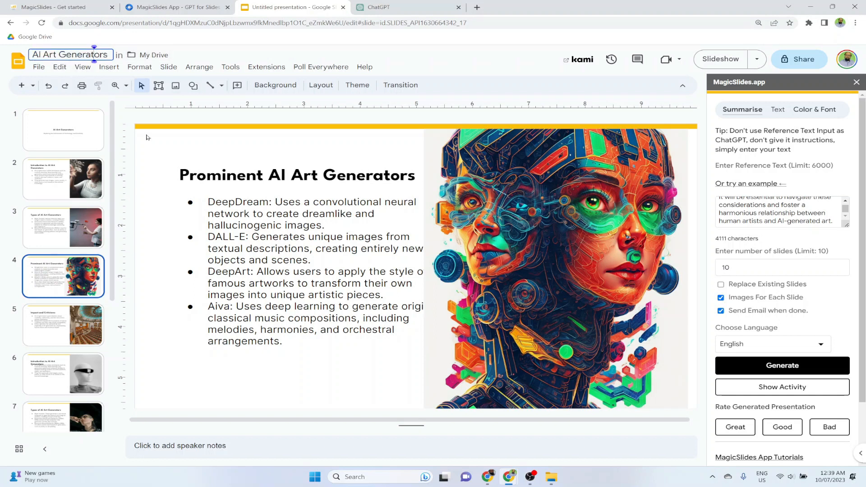
# Step: Title the presentation 'AI Art Generators', check slide 1 and return to slide 4
pyautogui.click(63, 130)
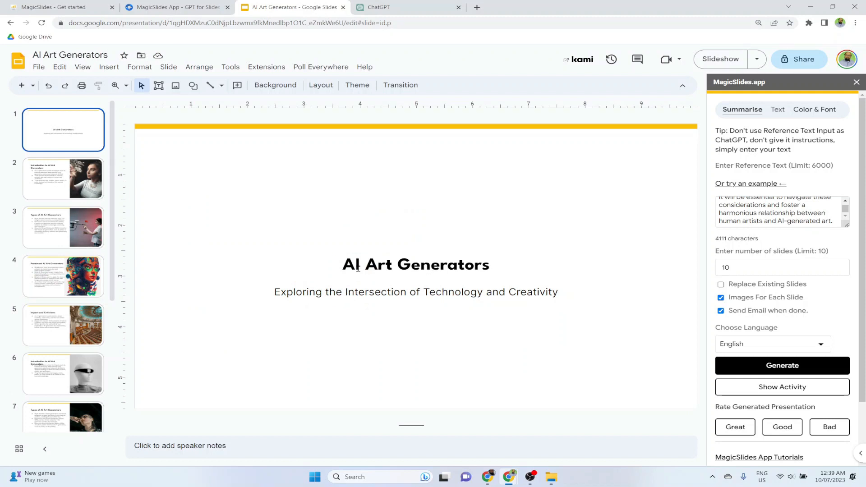
pyautogui.click(71, 55)
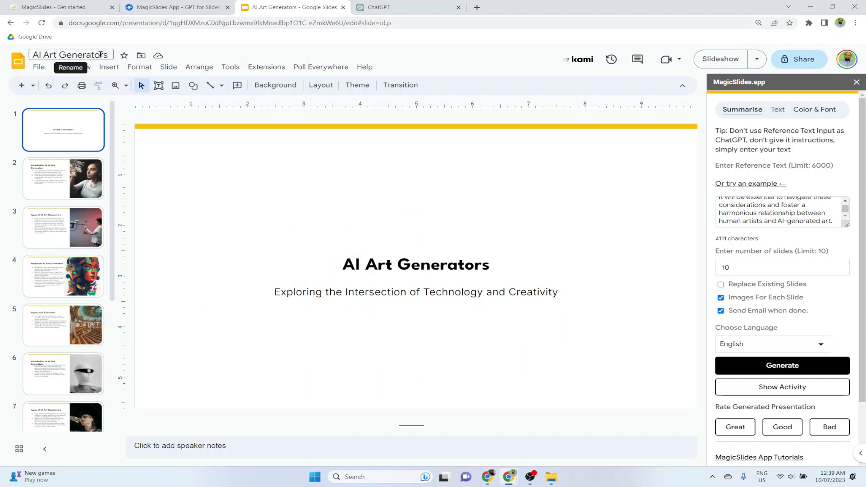
pyautogui.scroll(-3)
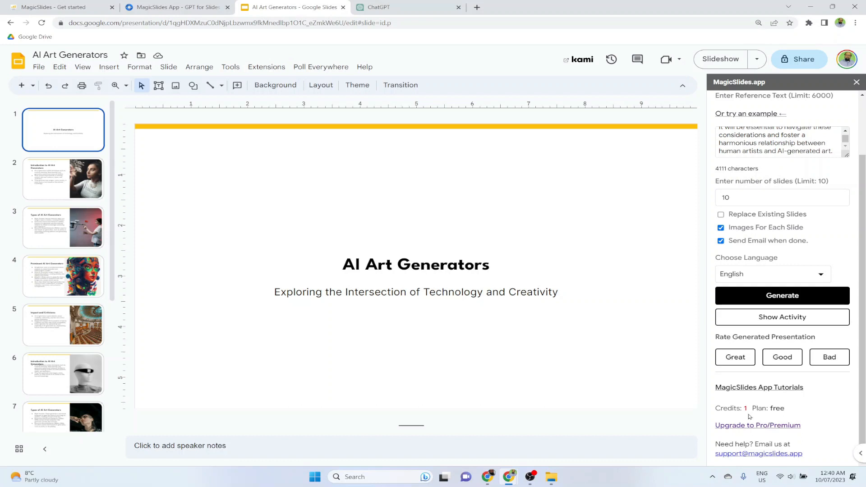
pyautogui.click(63, 276)
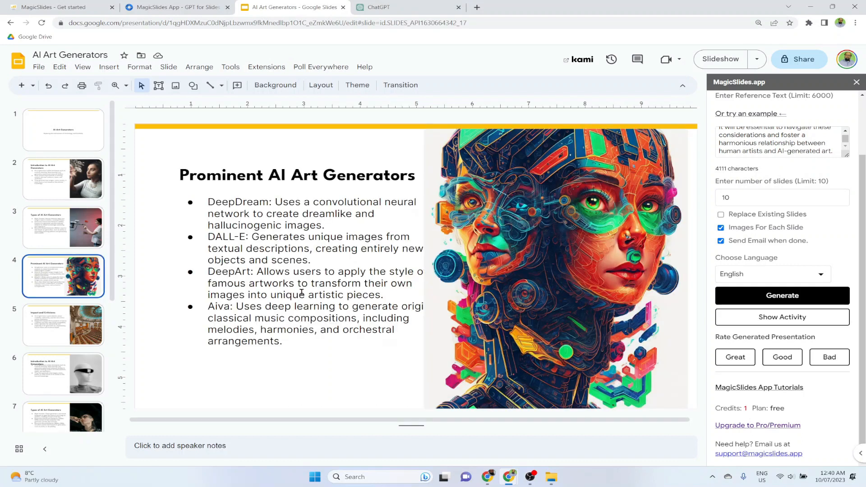
pyautogui.click(39, 66)
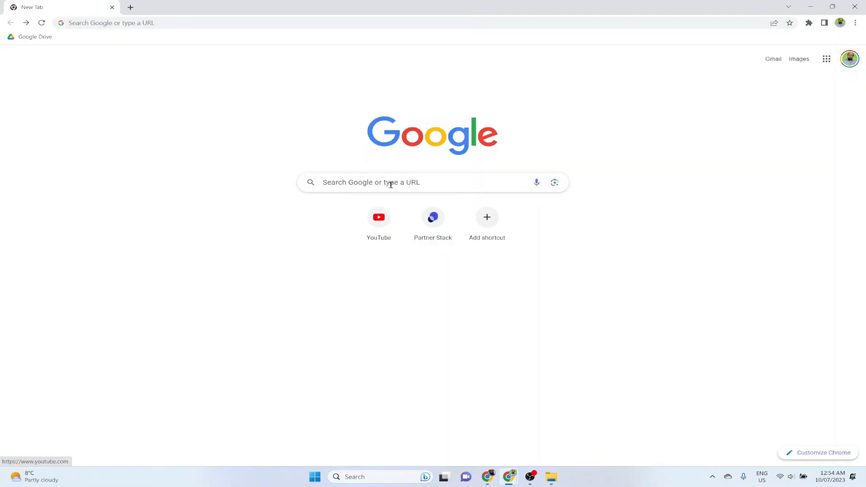
# Step: Search Google for 'prezi' and follow Prezi's Log In link from the results
pyautogui.write('prezi')
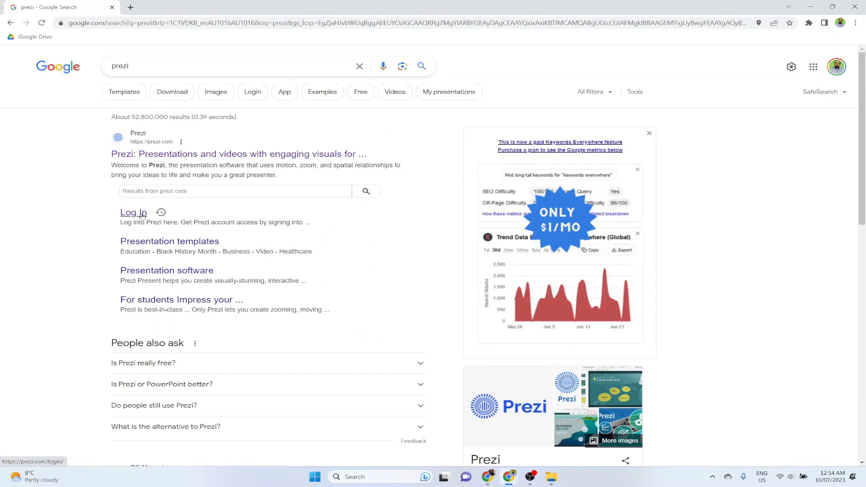
pyautogui.click(133, 213)
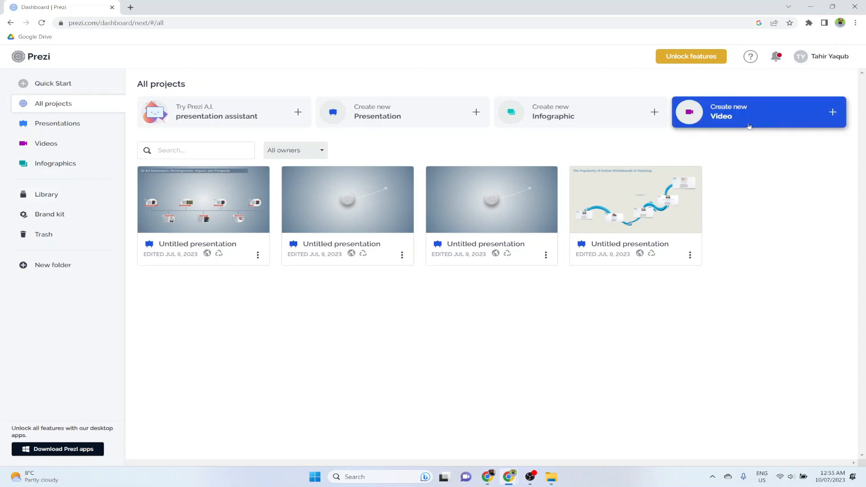
pyautogui.moveTo(393, 112)
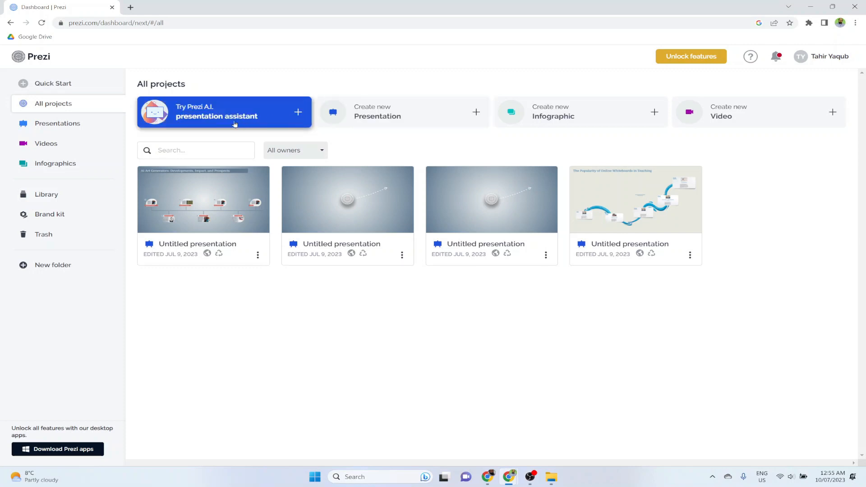
pyautogui.moveTo(228, 126)
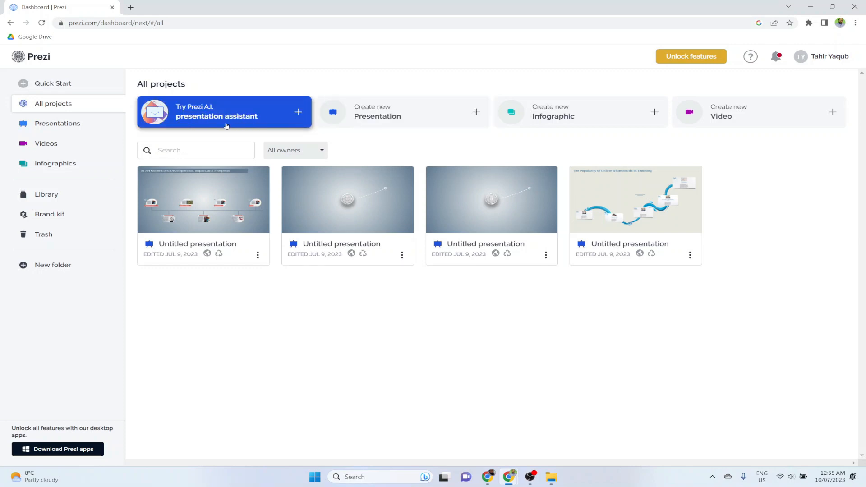
pyautogui.moveTo(202, 123)
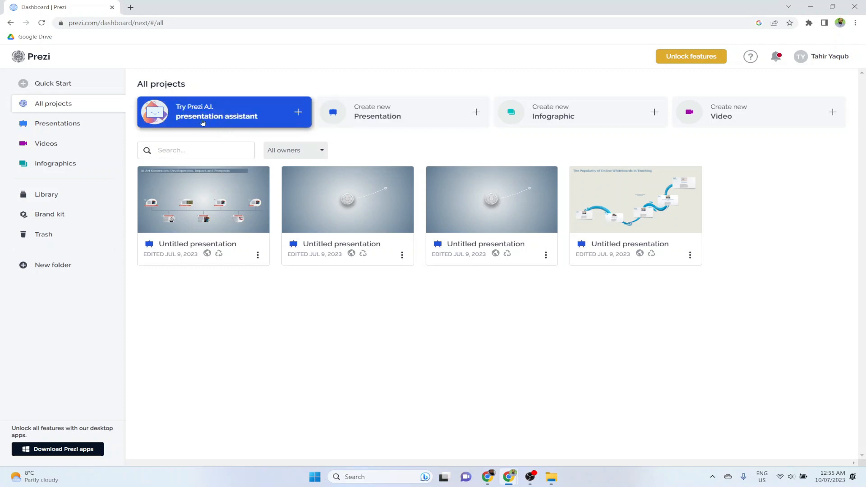
pyautogui.moveTo(228, 127)
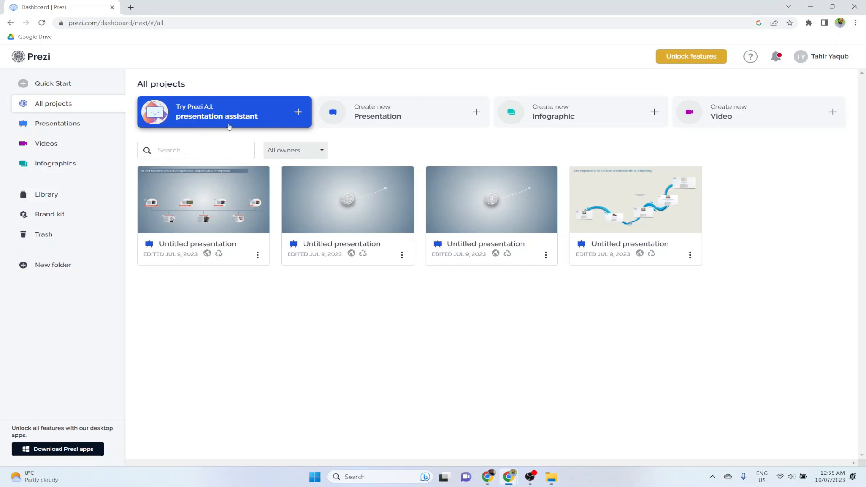
# Step: Start a new presentation from the 'Try Prezi A.I. presentation assistant' card
pyautogui.click(223, 112)
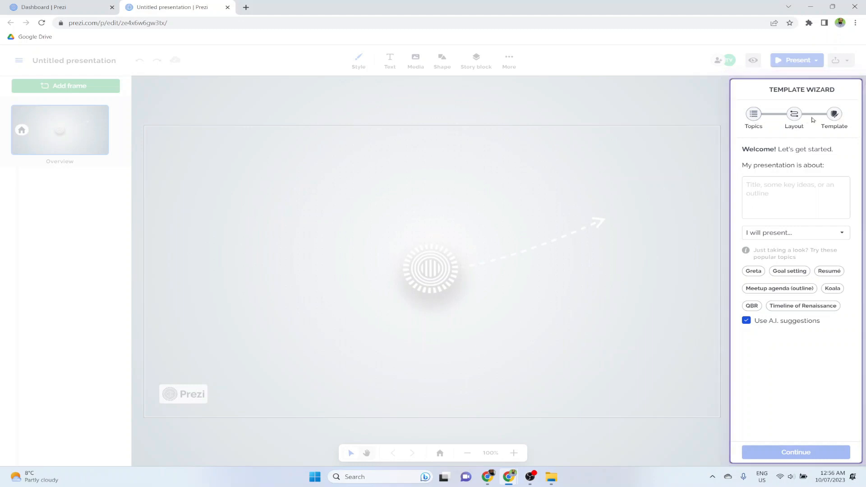
pyautogui.moveTo(528, 245)
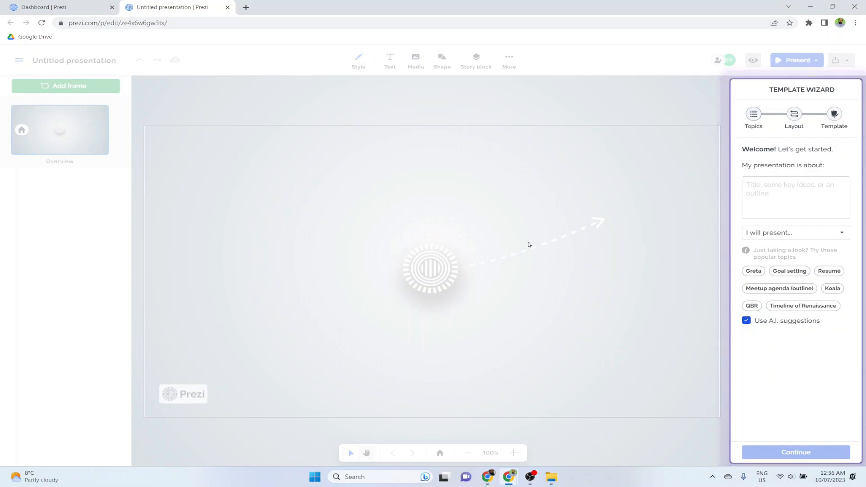
# Step: Leave the new presentation at the Template Wizard's Topics step and reselect ChatGPT's answer
pyautogui.click(796, 197)
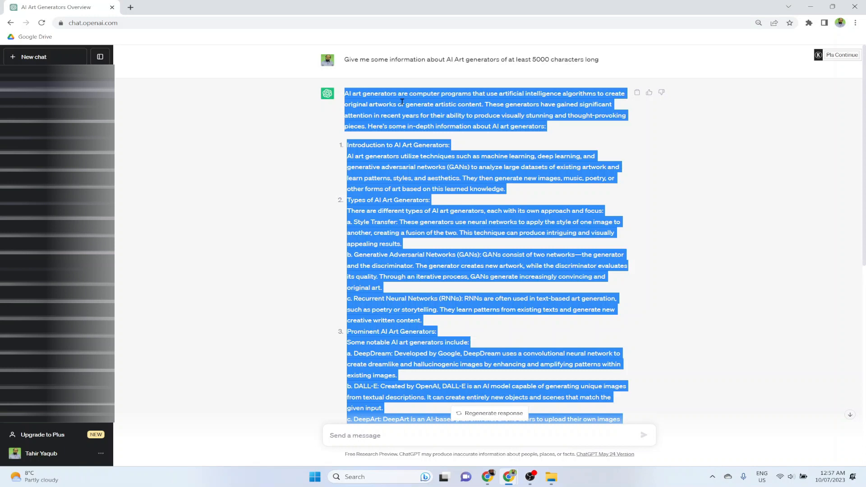
# Step: Paste ChatGPT's AI art generators answer as the topic and generate the outline
pyautogui.click(176, 7)
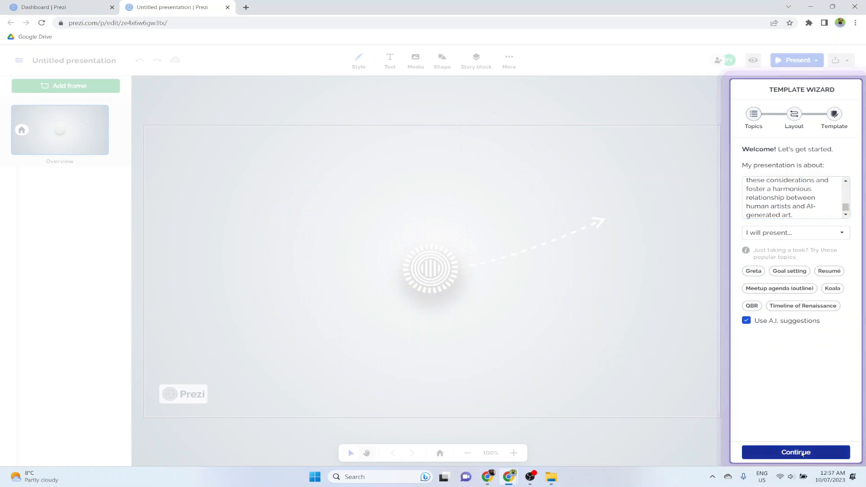
pyautogui.click(794, 452)
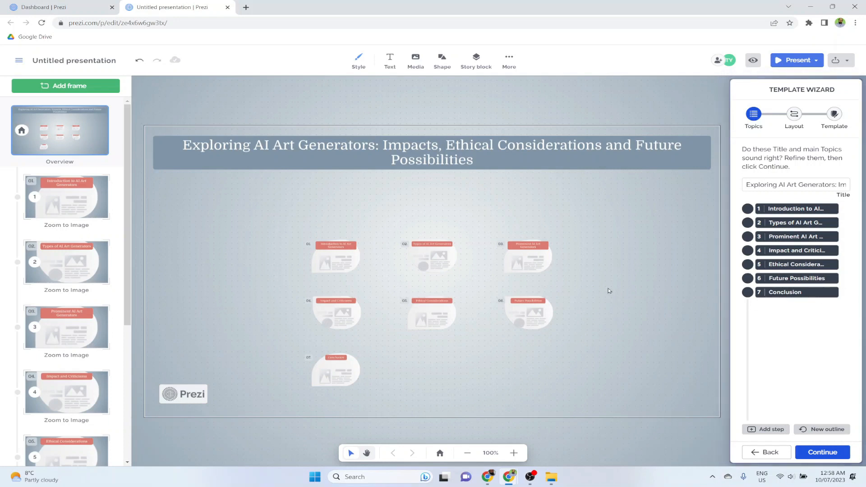
pyautogui.moveTo(448, 330)
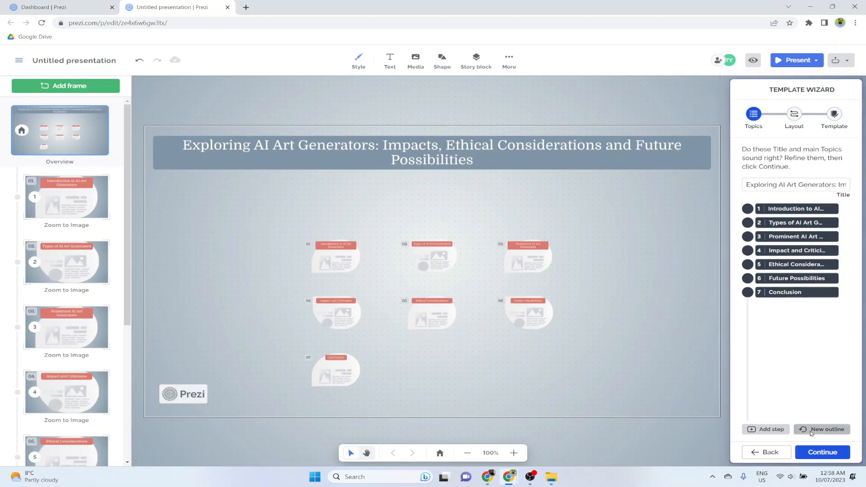
pyautogui.moveTo(826, 435)
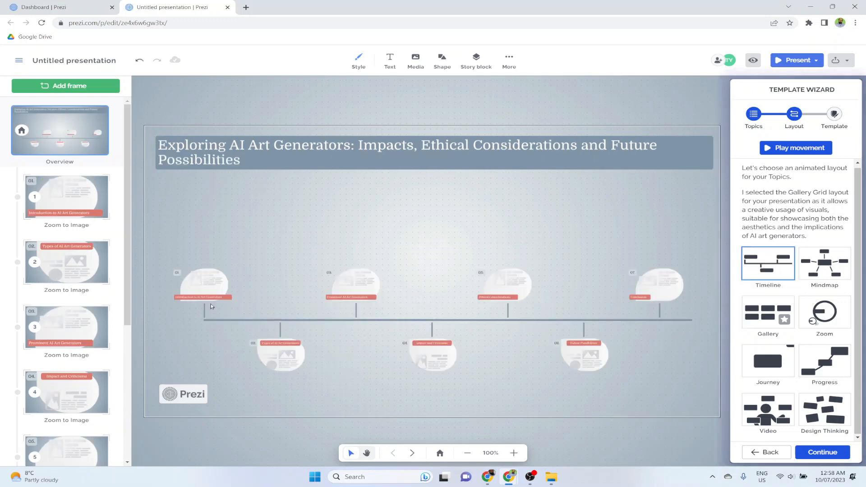
pyautogui.moveTo(639, 317)
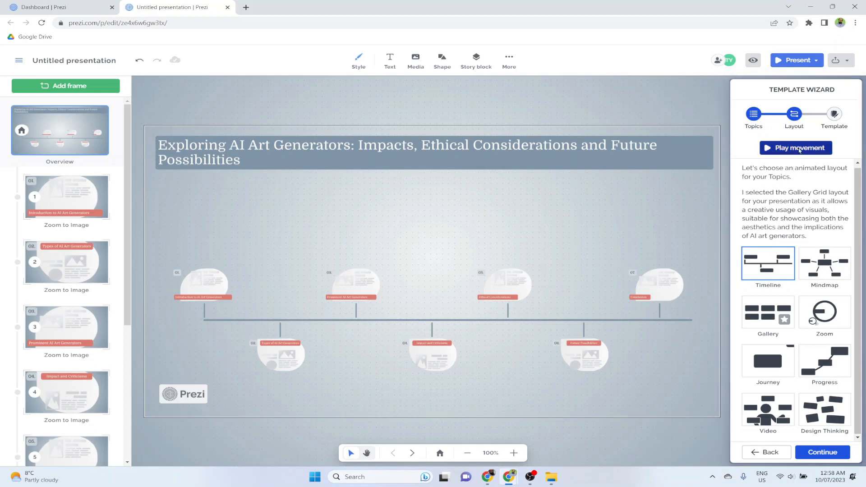
# Step: Preview timeline and mindmap movement, then keep the Timeline layout and continue
pyautogui.click(795, 148)
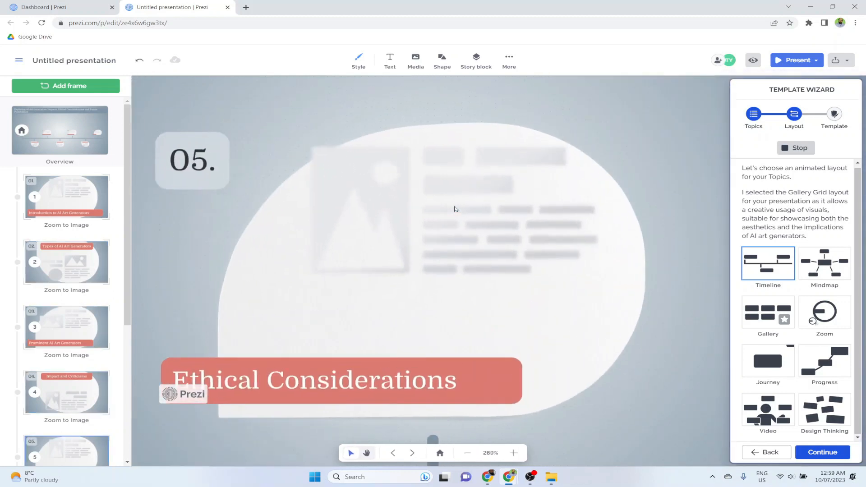
pyautogui.click(467, 453)
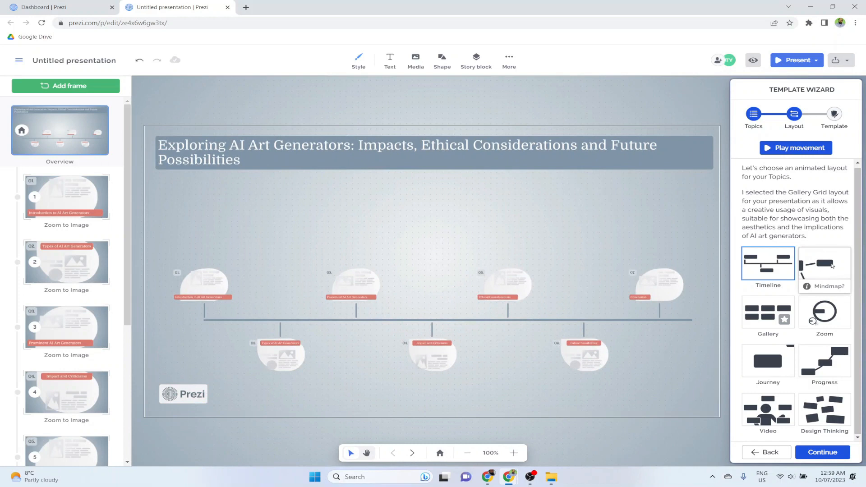
pyautogui.click(824, 267)
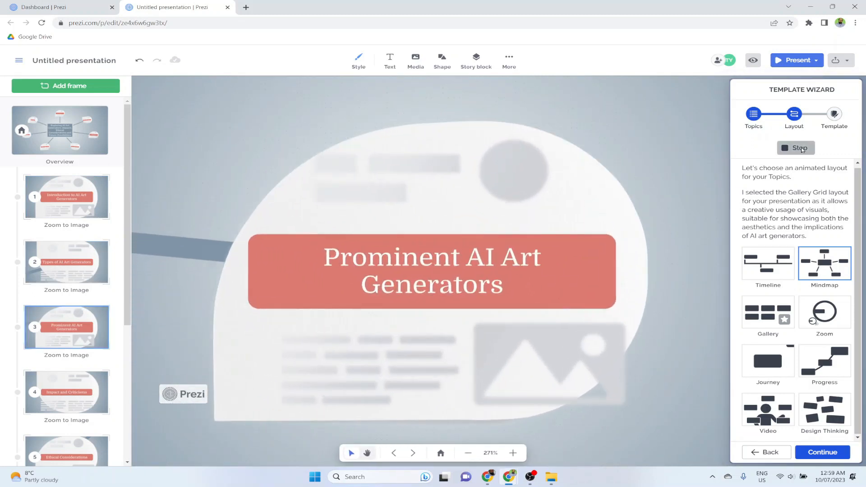
pyautogui.click(767, 263)
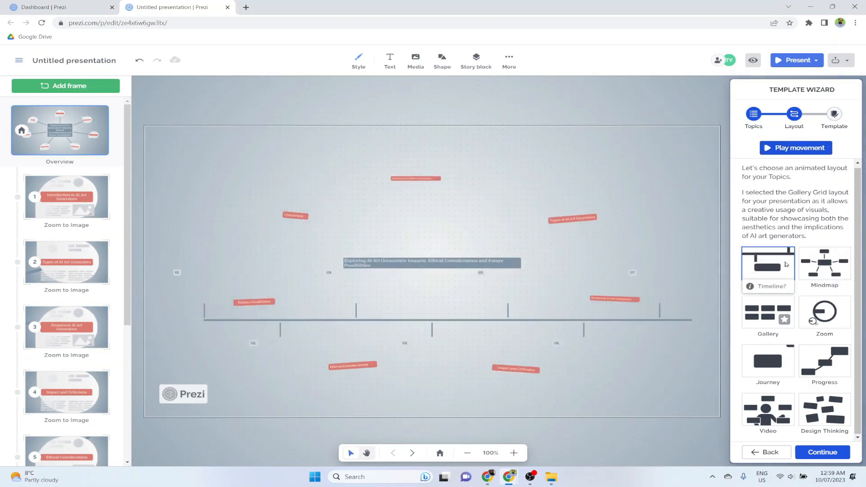
pyautogui.click(767, 267)
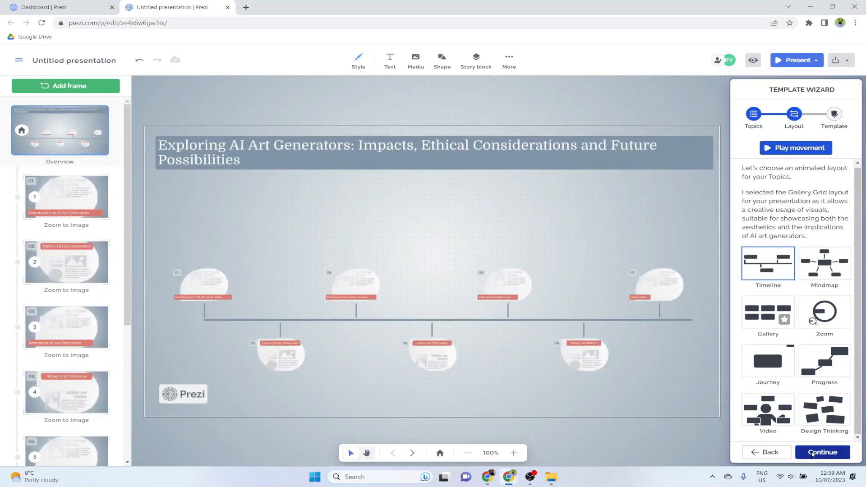
# Step: Choose the image-filled timeline template and finish the wizard into the editor
pyautogui.click(823, 452)
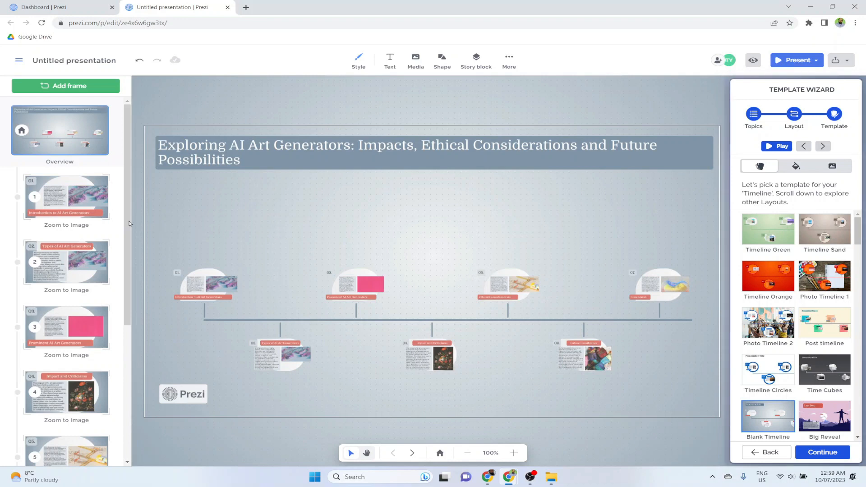
pyautogui.moveTo(62, 289)
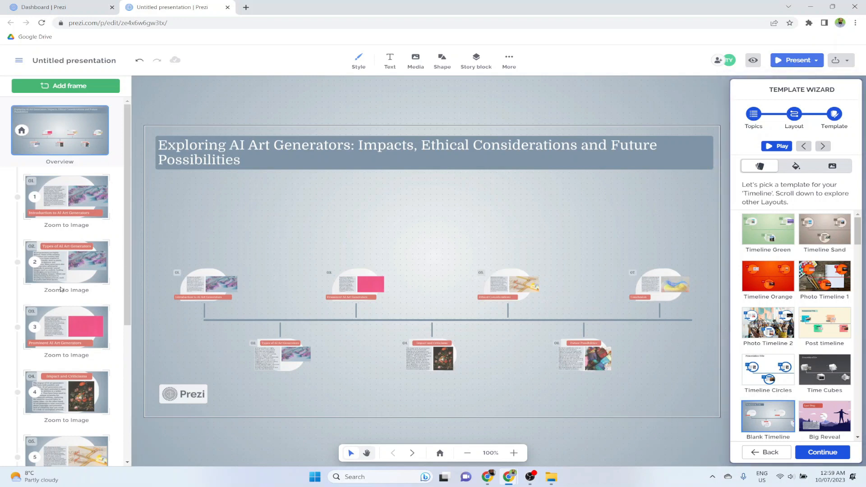
pyautogui.click(776, 147)
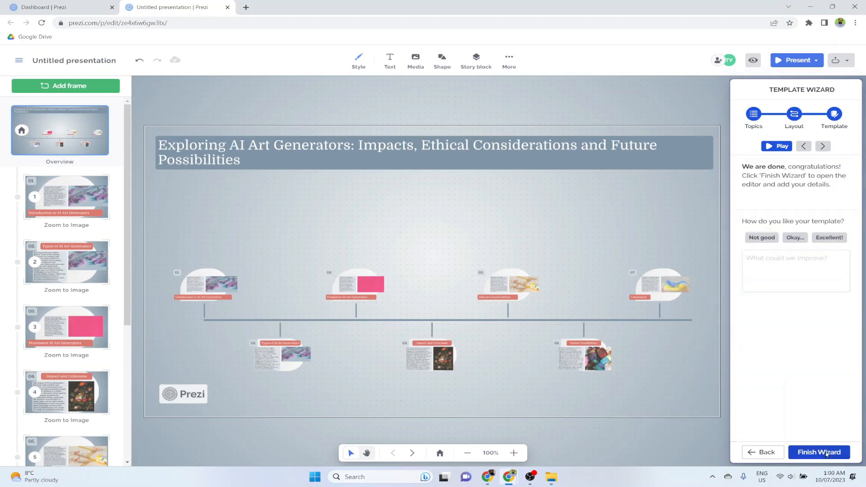
pyautogui.click(776, 146)
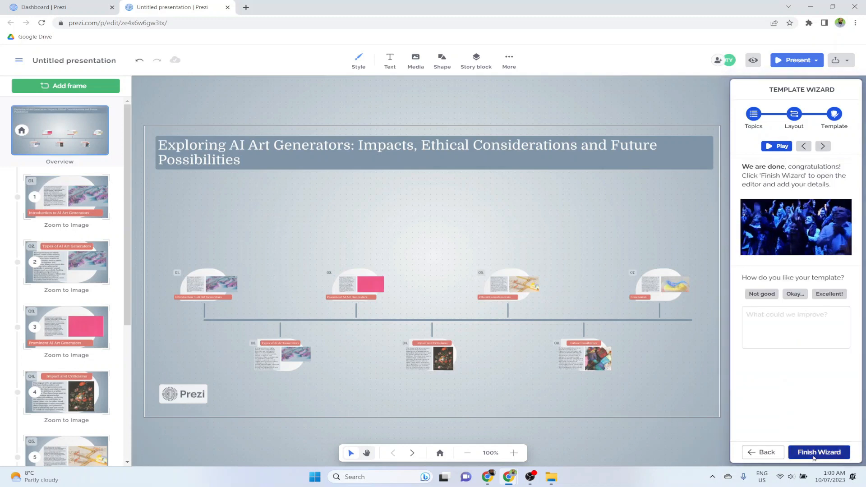
pyautogui.click(818, 452)
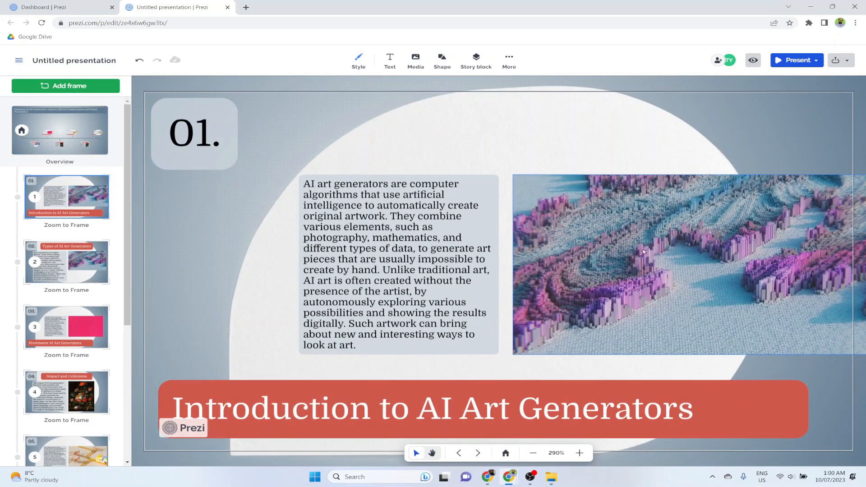
# Step: Delete topic 1's purple landscape image and start inserting a new one
pyautogui.click(643, 252)
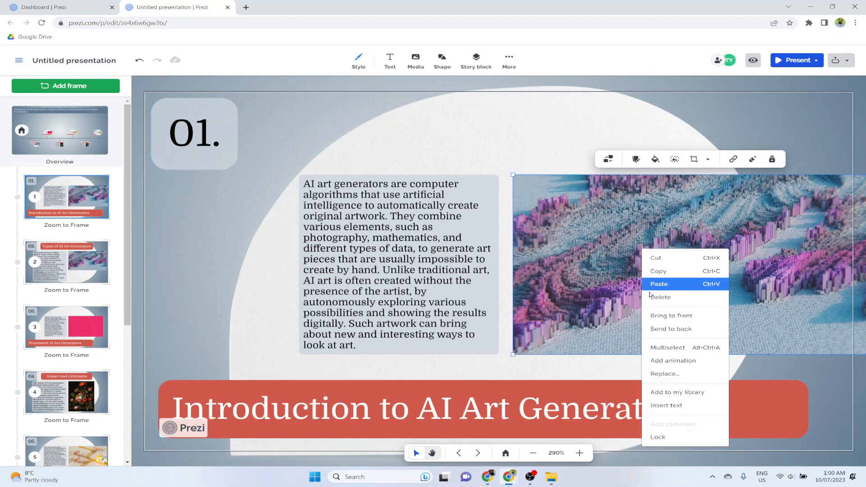
pyautogui.click(661, 297)
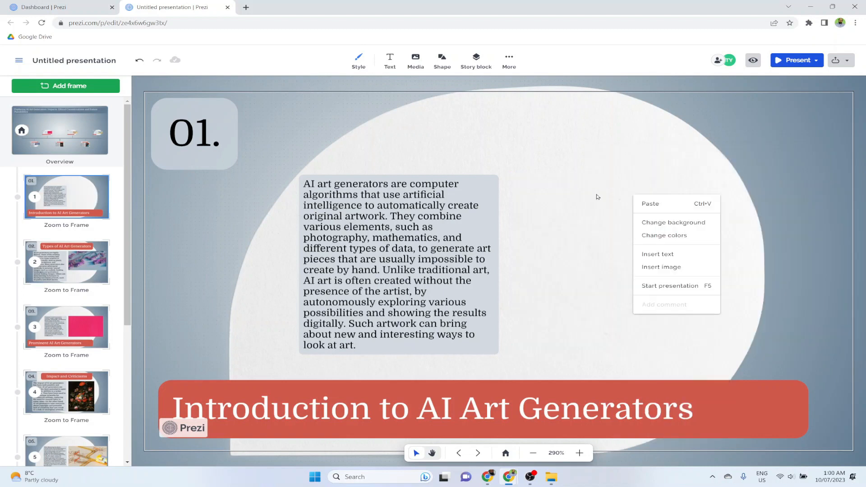
pyautogui.click(662, 267)
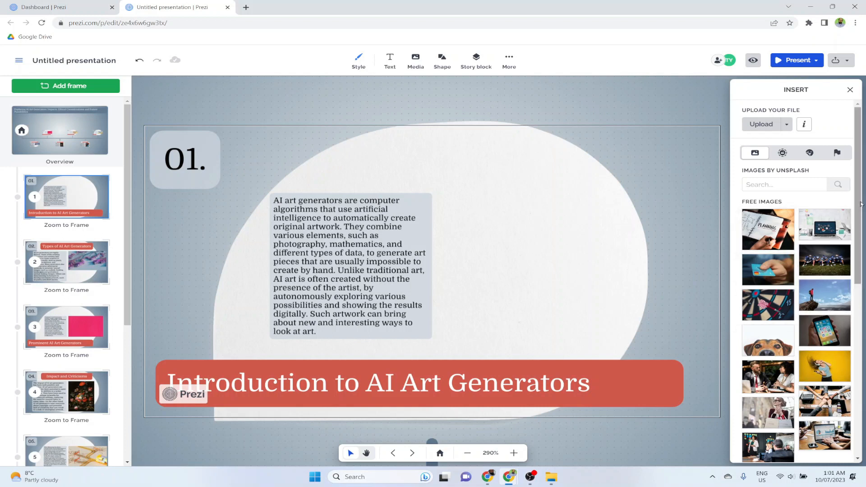
pyautogui.scroll(-3)
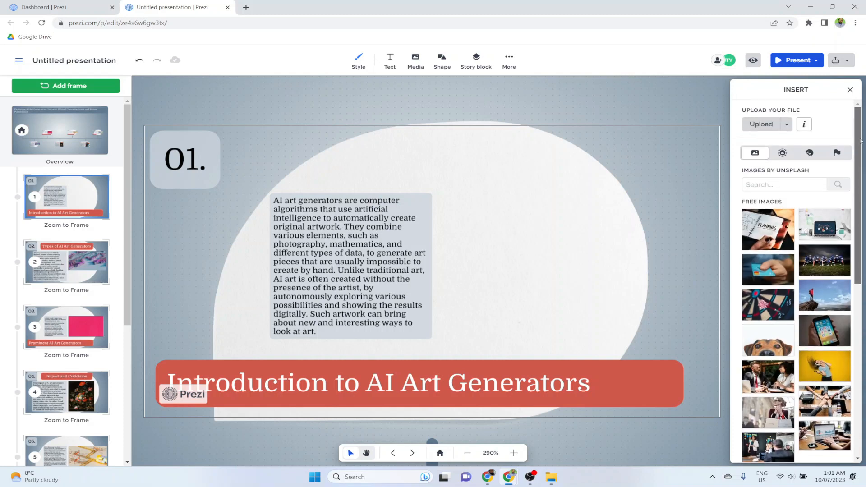
# Step: Upload the tree-and-sun logo PNG from the computer onto the Introduction frame
pyautogui.click(762, 124)
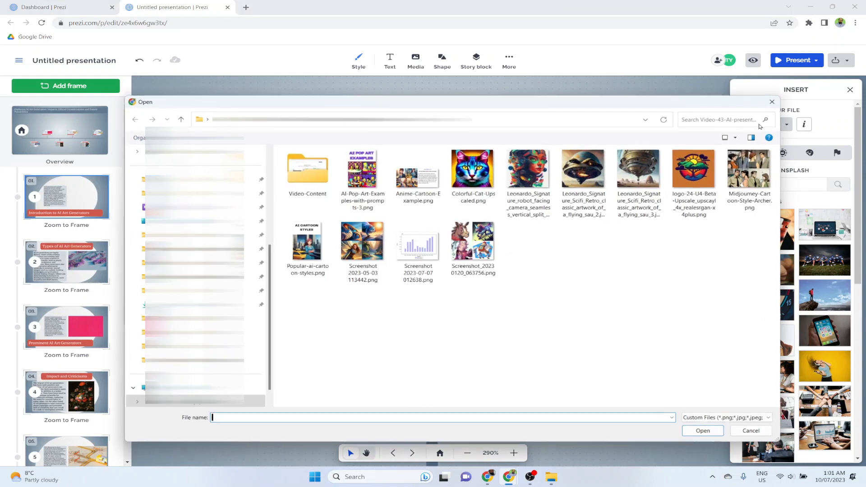
pyautogui.click(693, 170)
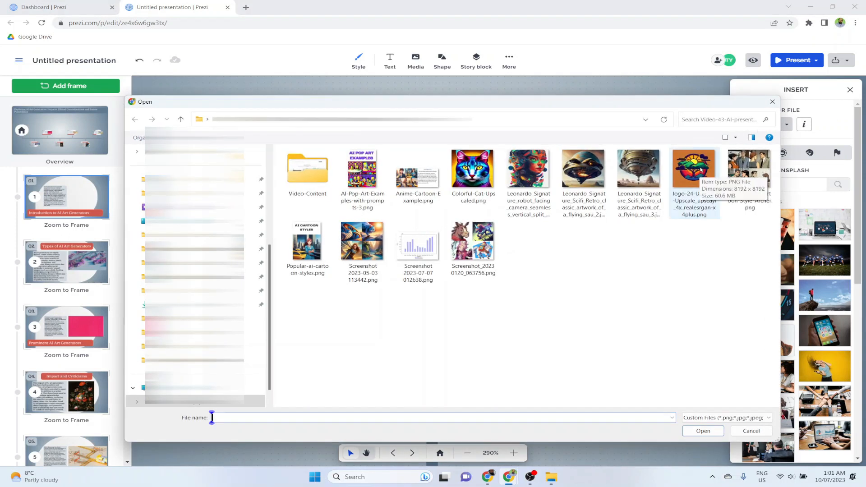
pyautogui.click(694, 169)
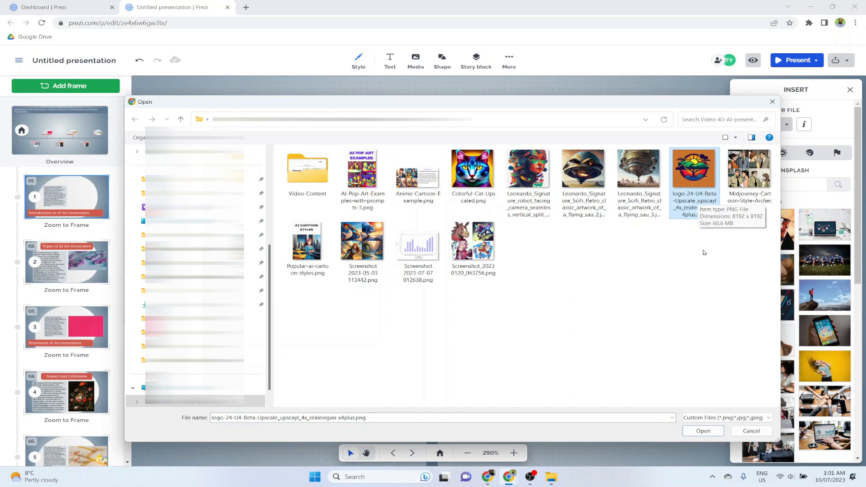
pyautogui.click(751, 431)
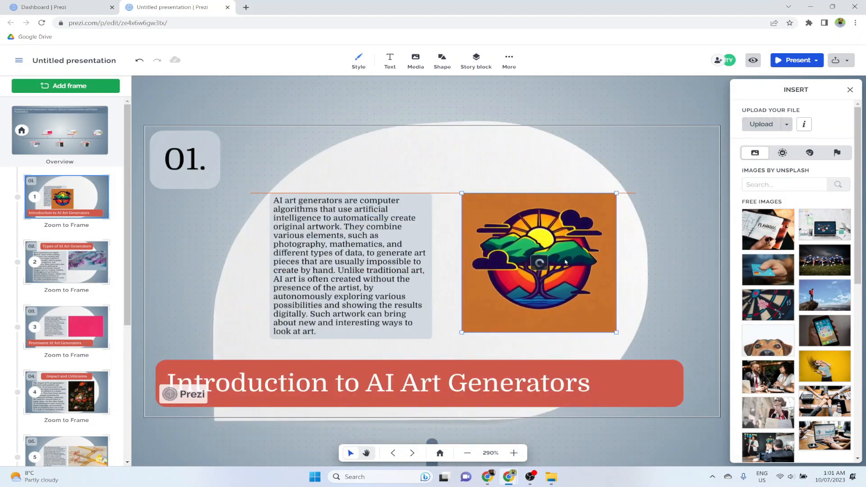
pyautogui.click(415, 60)
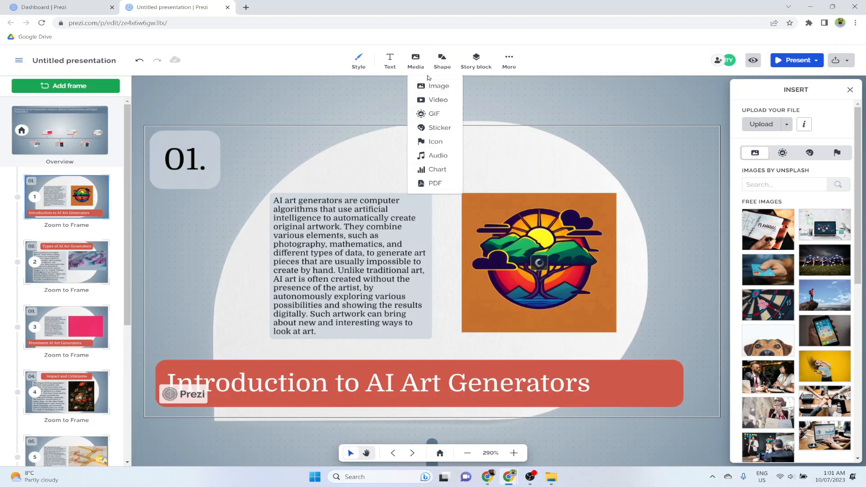
# Step: Browse the Media and Shape menus, visit the Impact and Criticisms frame, and return to Overview
pyautogui.click(442, 60)
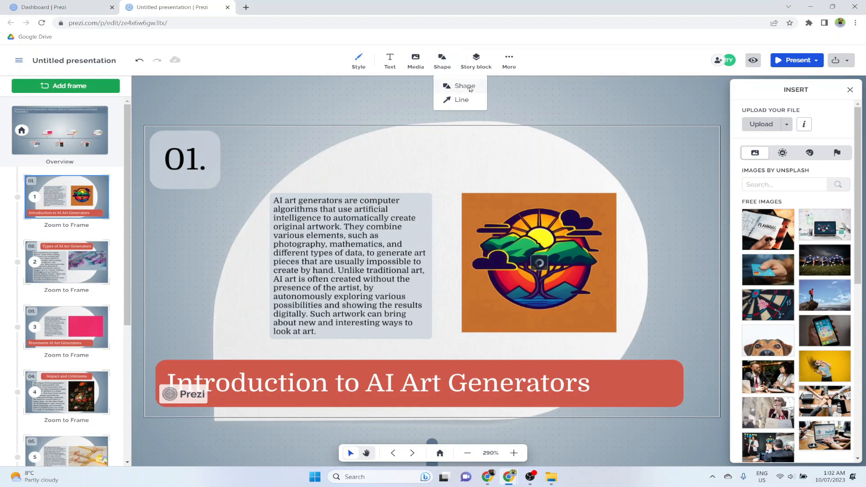
pyautogui.click(464, 85)
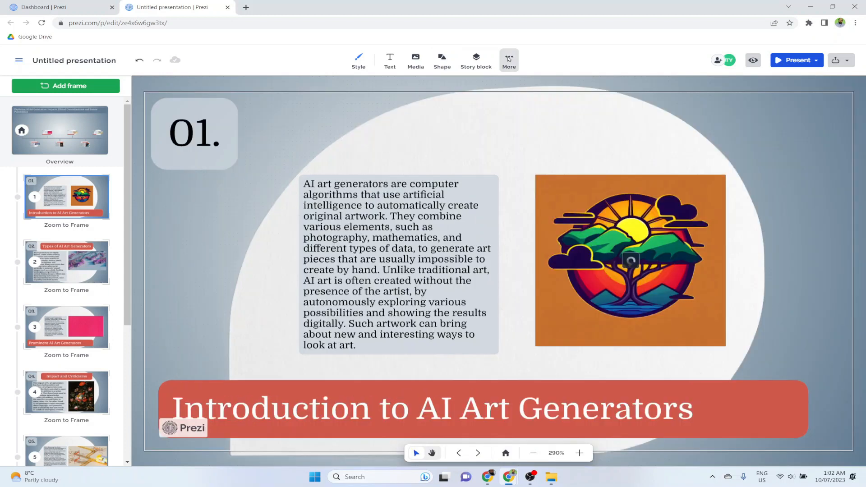
pyautogui.click(507, 60)
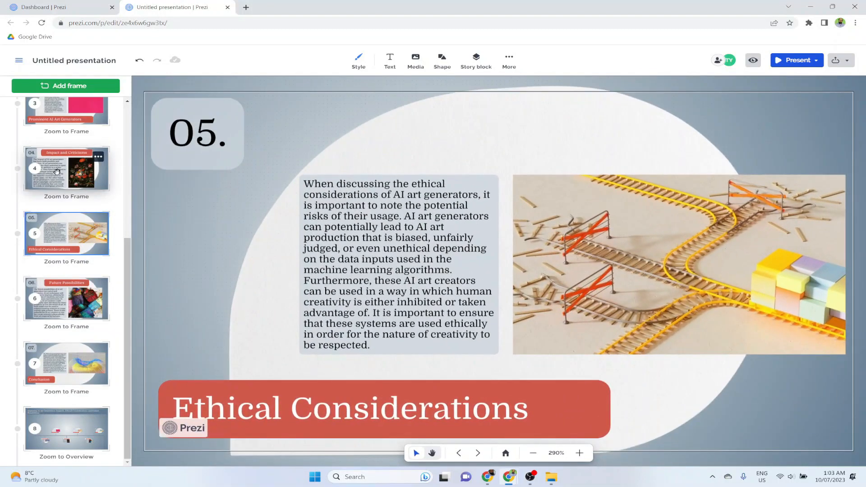
pyautogui.click(66, 170)
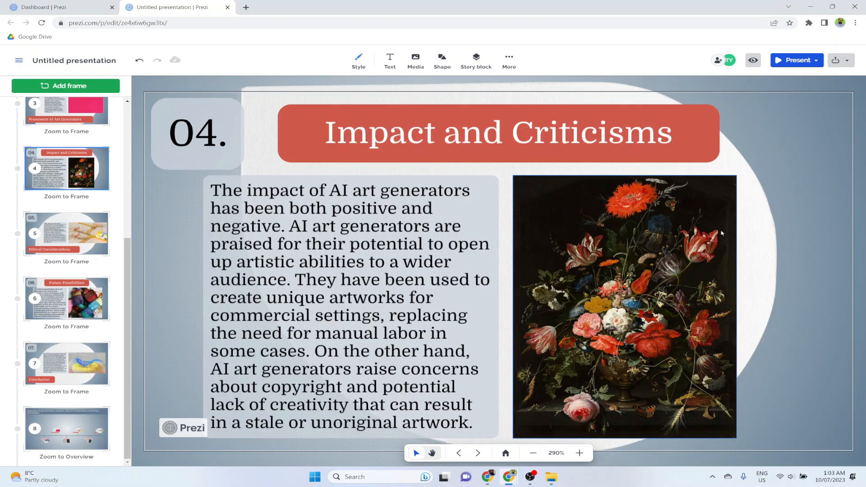
pyautogui.click(99, 114)
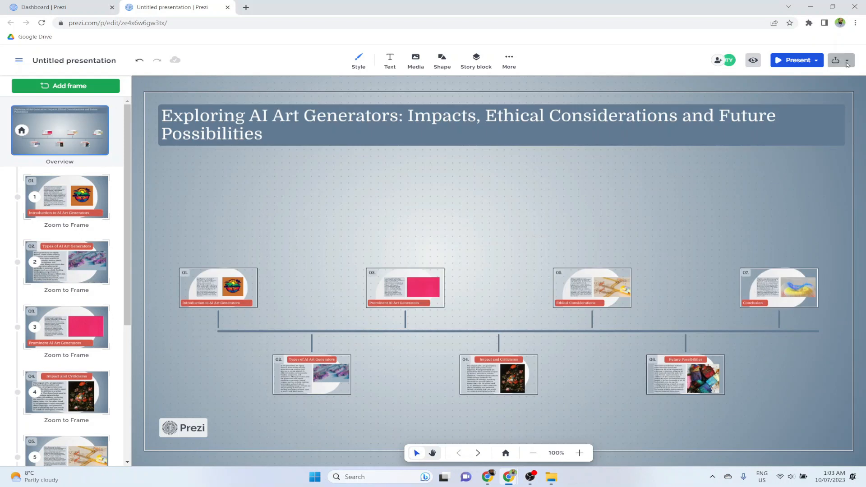
# Step: Check the share/export options and rename the presentation 'AI Art Generators'
pyautogui.click(850, 61)
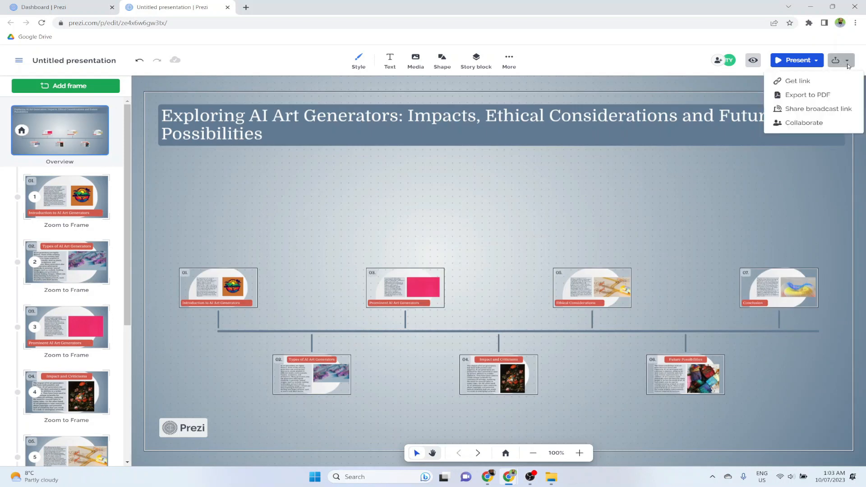
pyautogui.moveTo(807, 95)
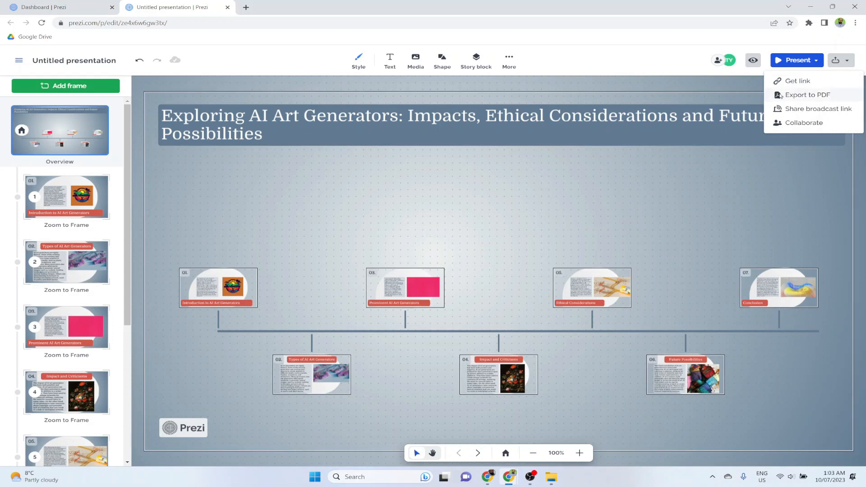
pyautogui.moveTo(806, 94)
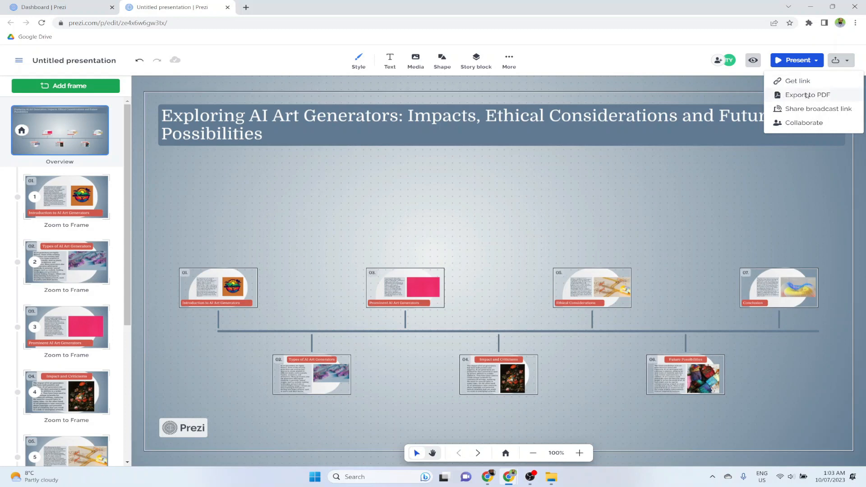
pyautogui.moveTo(801, 86)
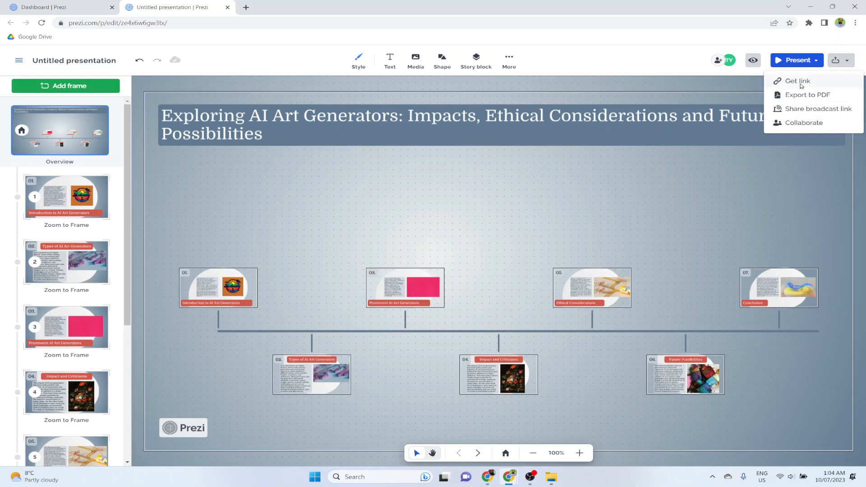
pyautogui.click(75, 60)
pyautogui.write('AI Art Generators')
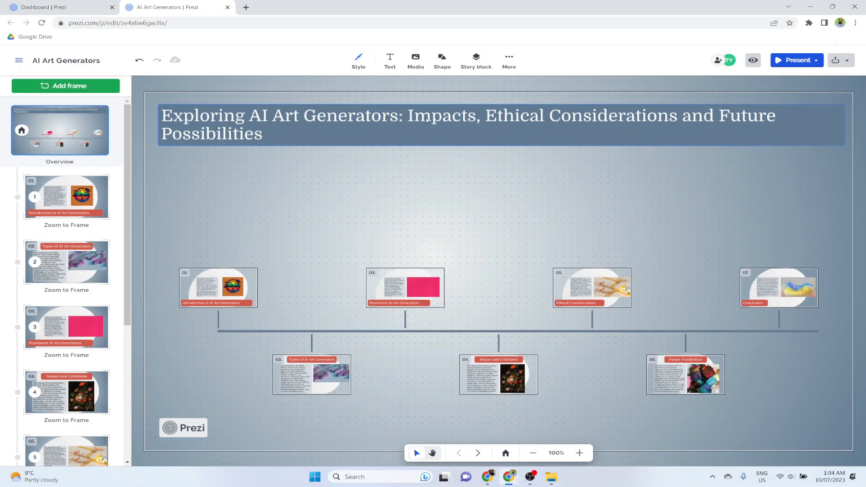
# Step: Open Style > Background and browse the free and premium background images
pyautogui.click(358, 58)
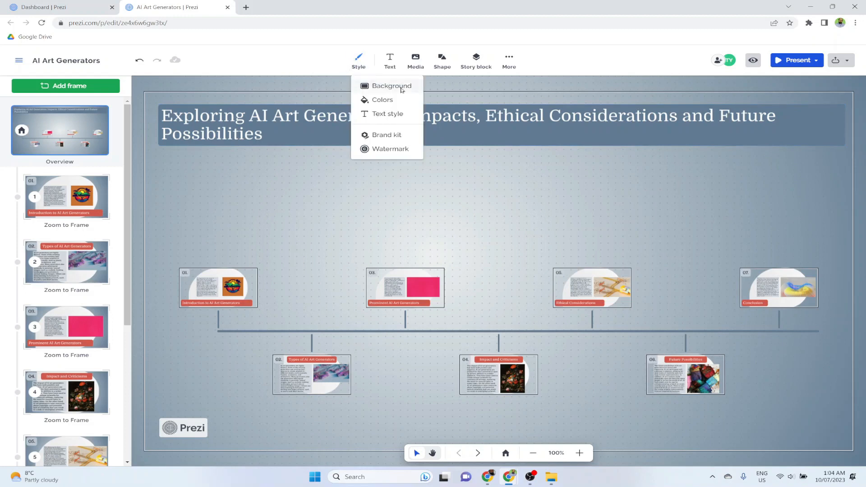
pyautogui.click(390, 86)
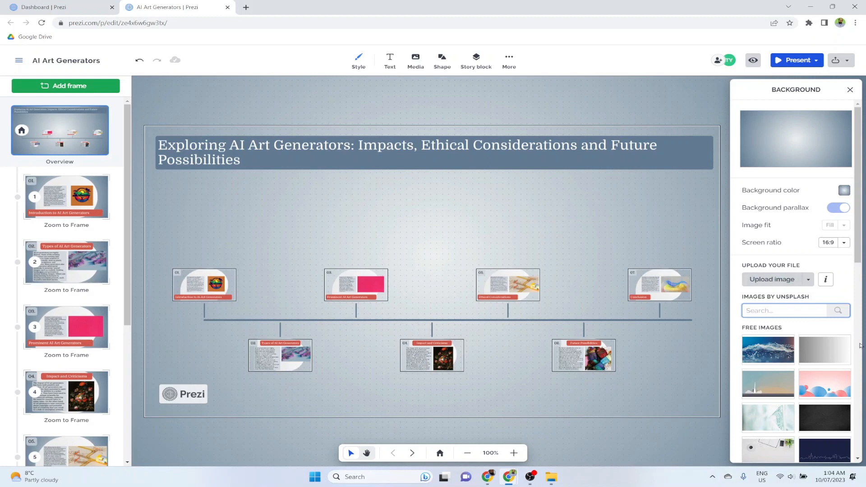
pyautogui.scroll(-3)
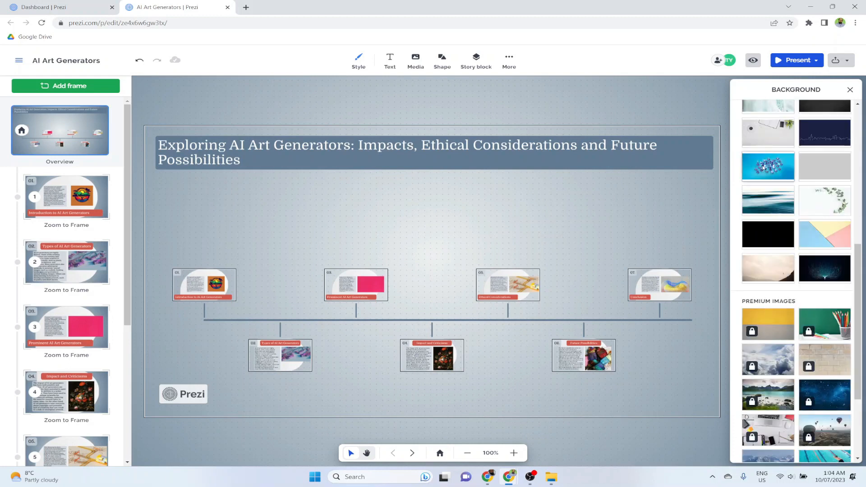